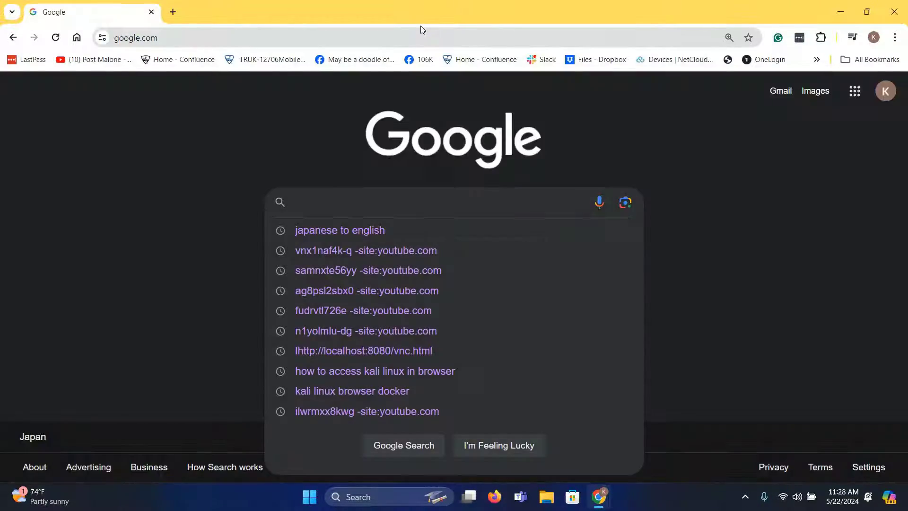
- Download the Windows-hosts VirtualBox installer from virtualbox.org and show it in its folder
text(virtualbox)
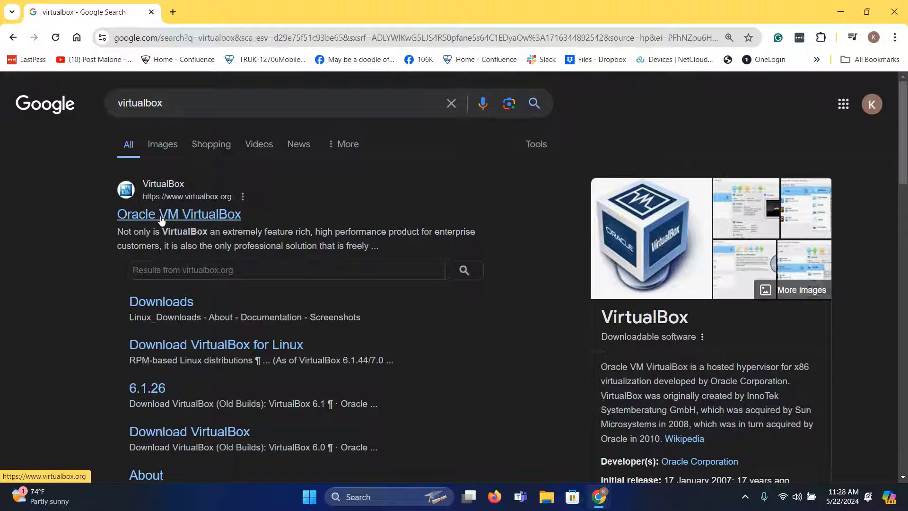
click(178, 214)
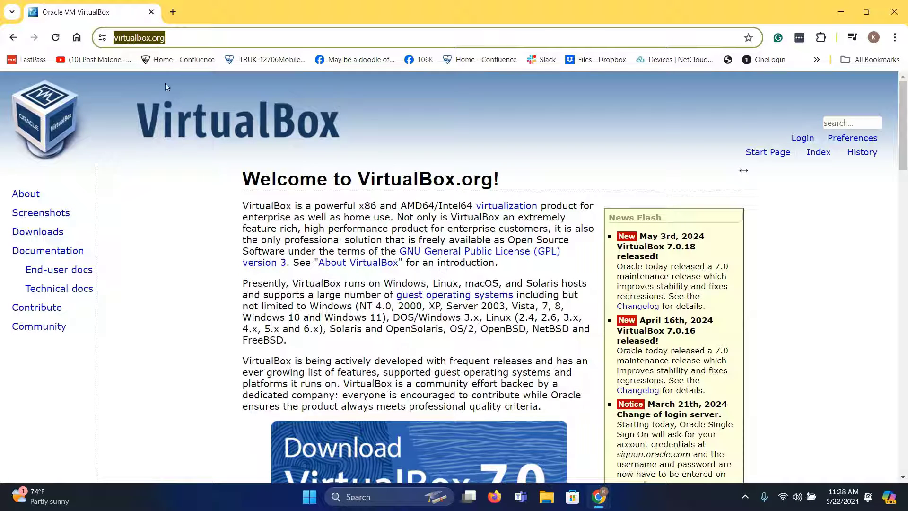
scroll(down, 3)
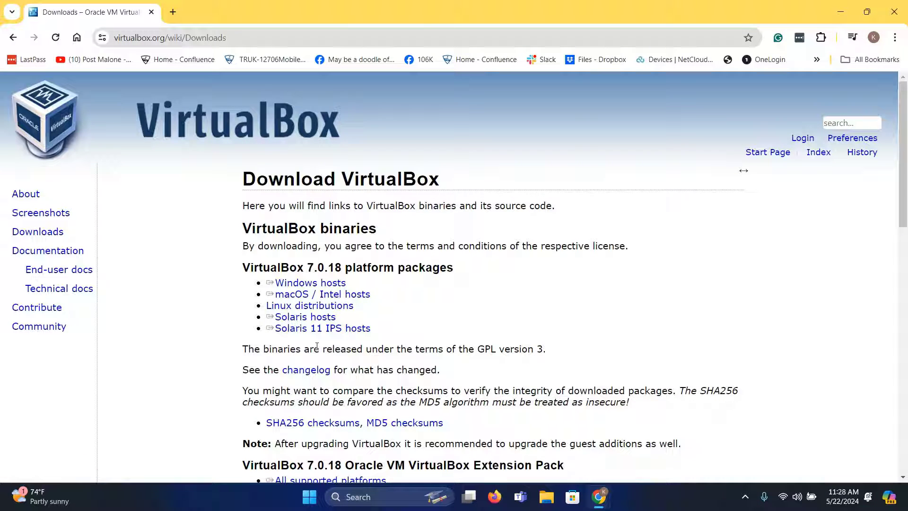
click(307, 283)
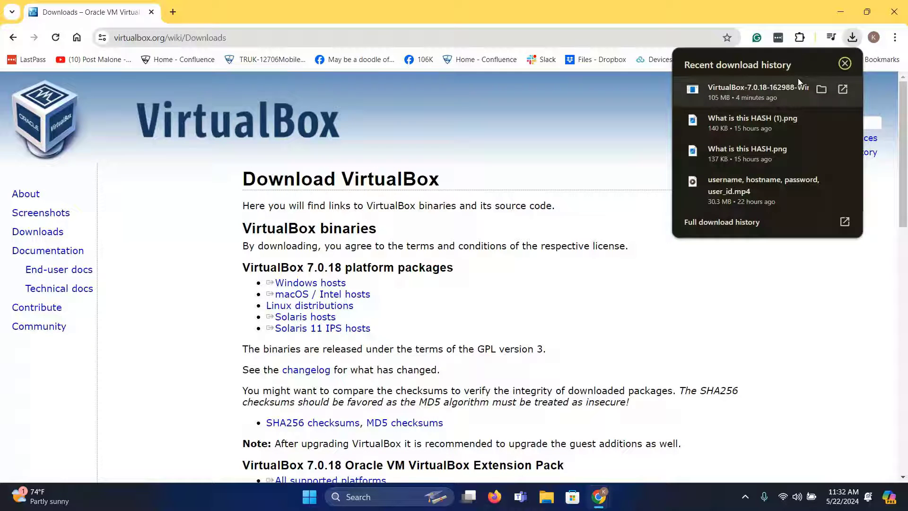
click(821, 89)
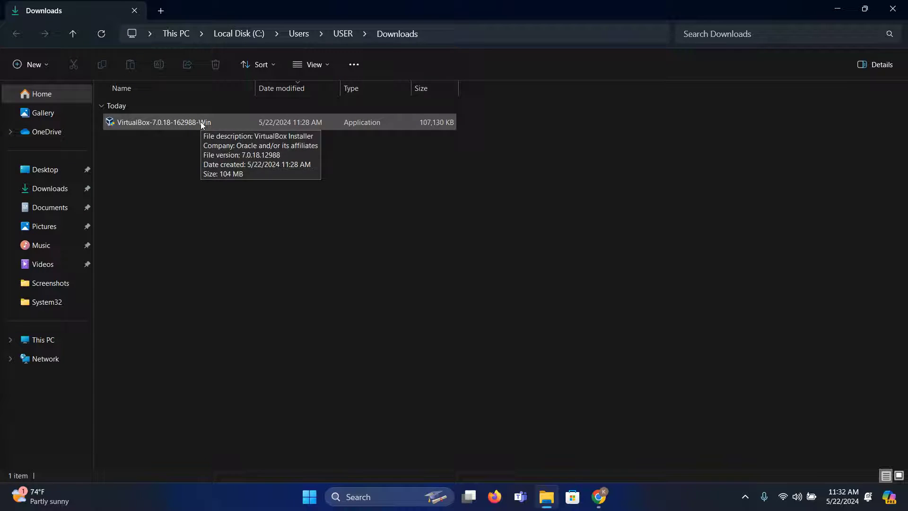
- Install VirtualBox 7.0.18 with default features, accepting both warnings, without launching it afterwards
double_click(159, 122)
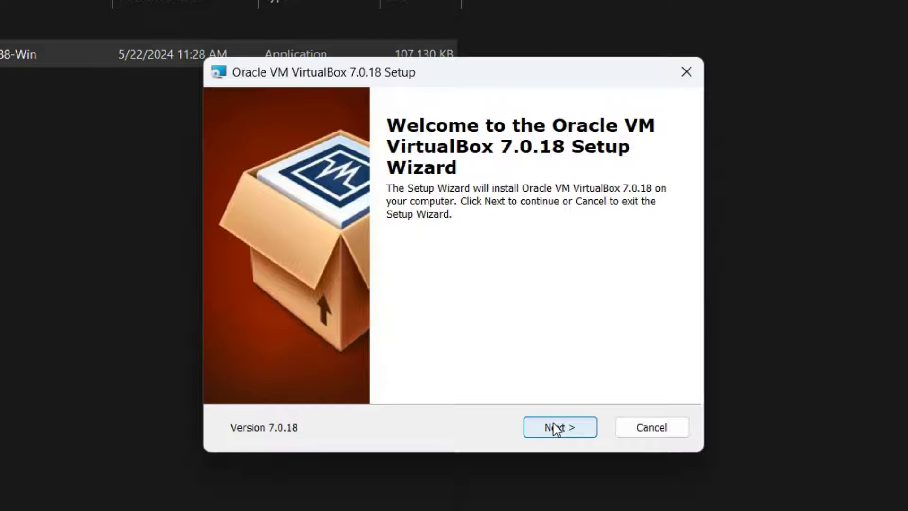
click(560, 426)
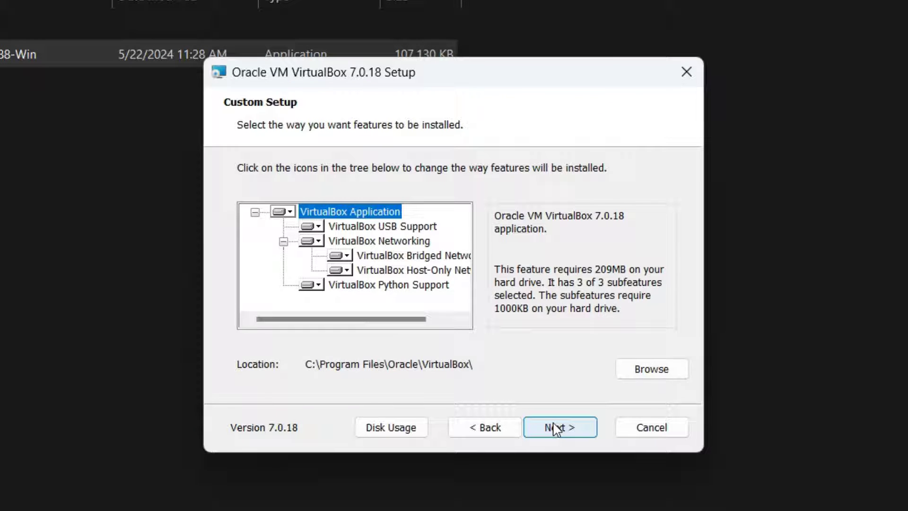
mouse_move(632, 377)
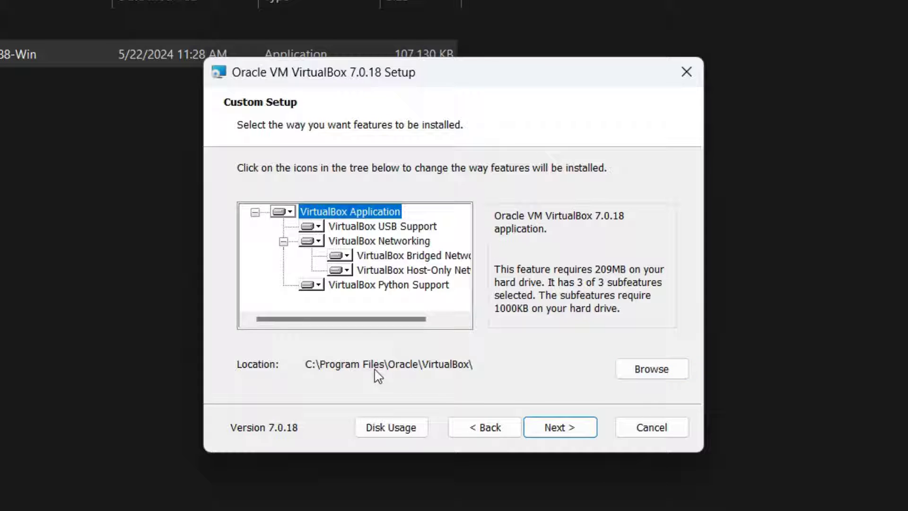
click(560, 427)
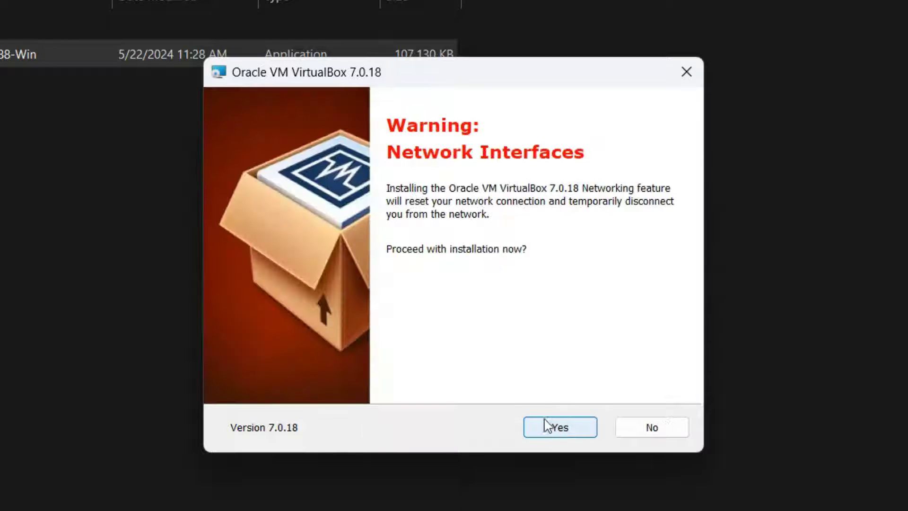
click(560, 427)
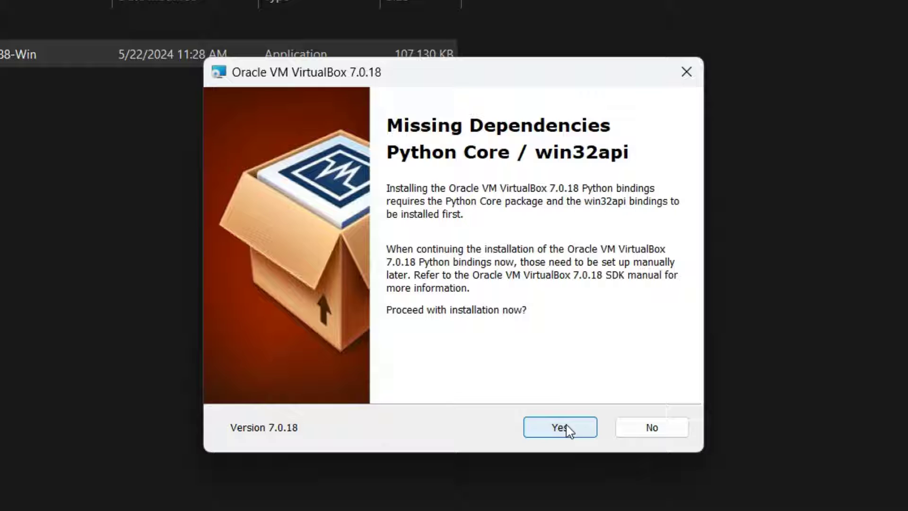
mouse_move(448, 194)
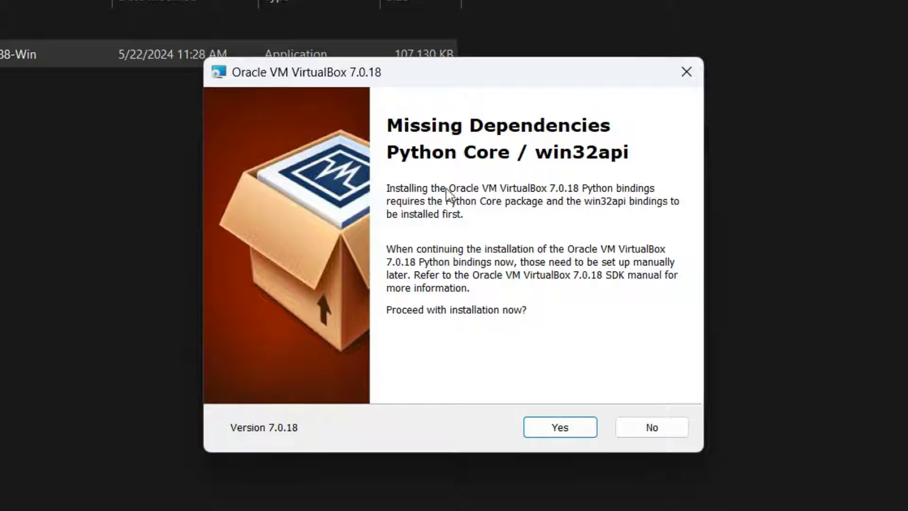
click(560, 427)
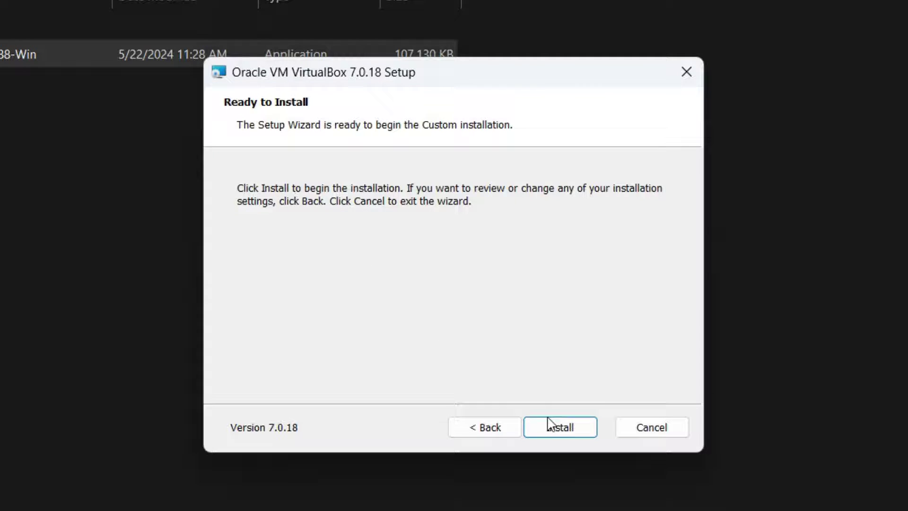
click(561, 427)
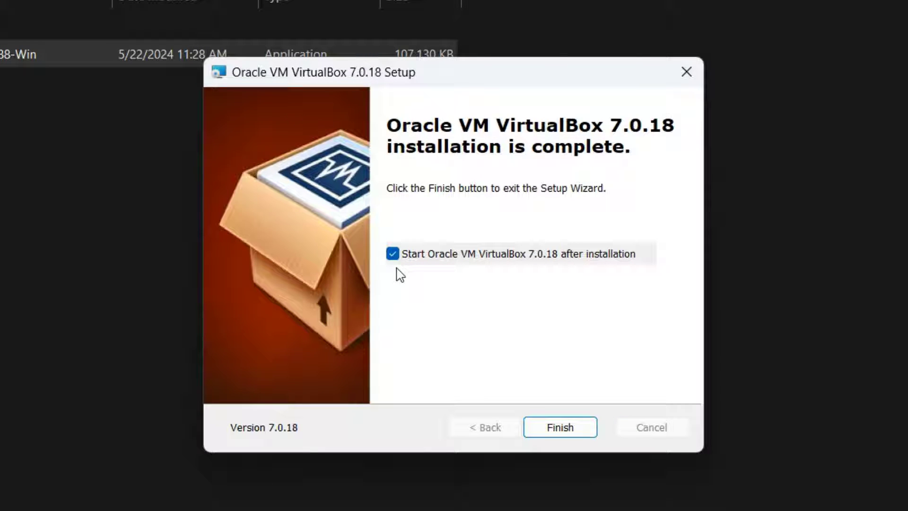
click(393, 253)
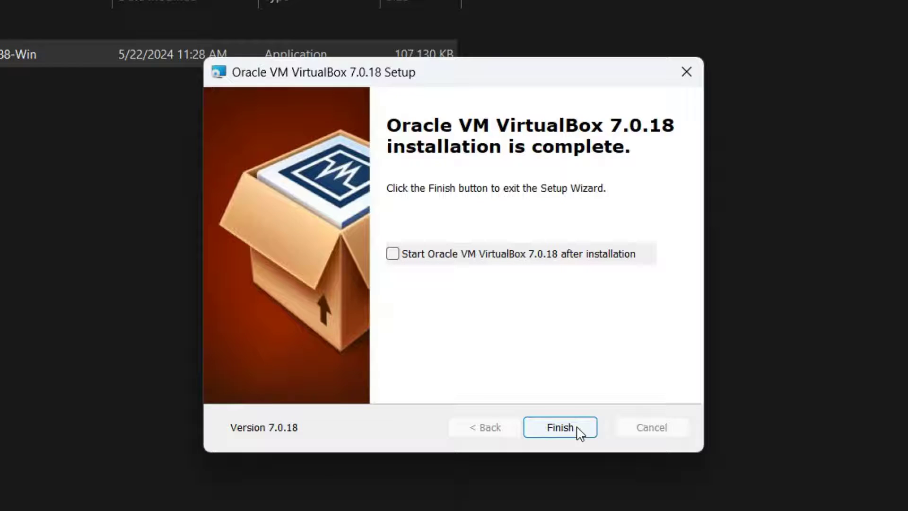
click(561, 427)
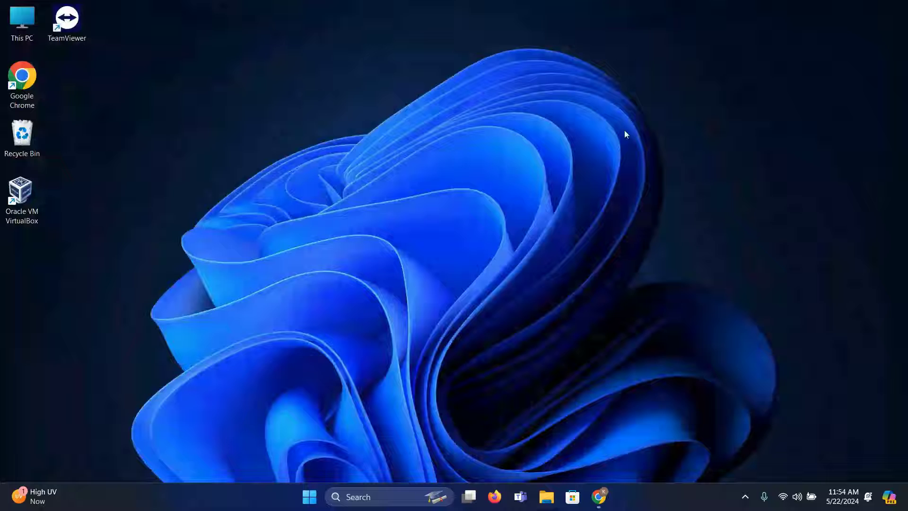
- Download the 64-bit Kali Linux 2024.1 installer ISO from kali.org and show it in Downloads
click(22, 190)
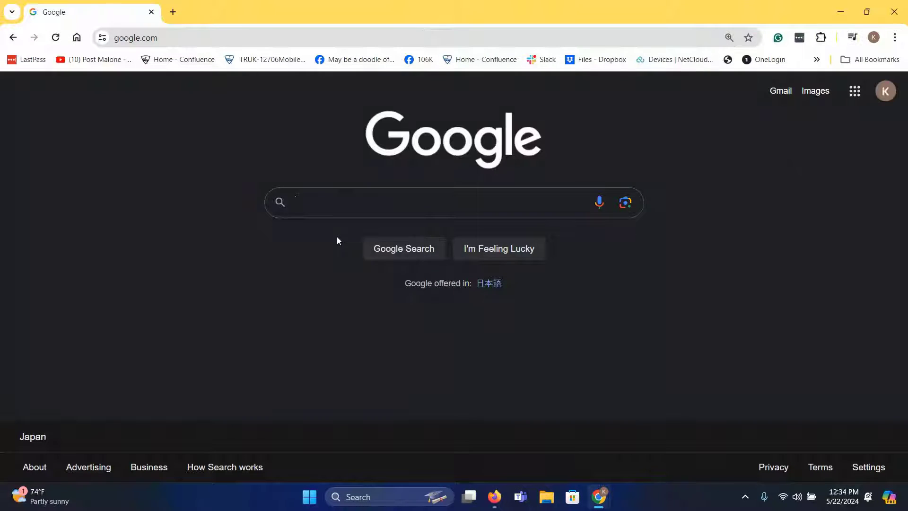
text(kali.org/get-kali/#kali-installer-images)
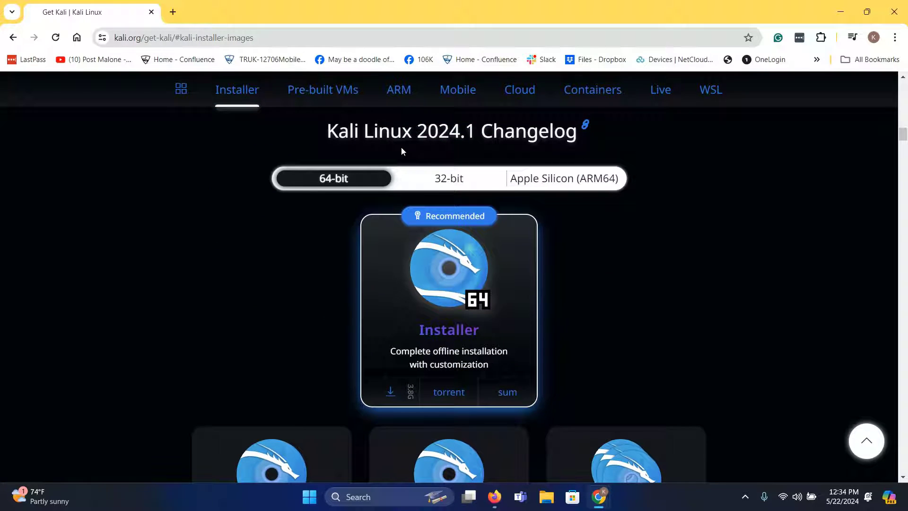
mouse_move(459, 144)
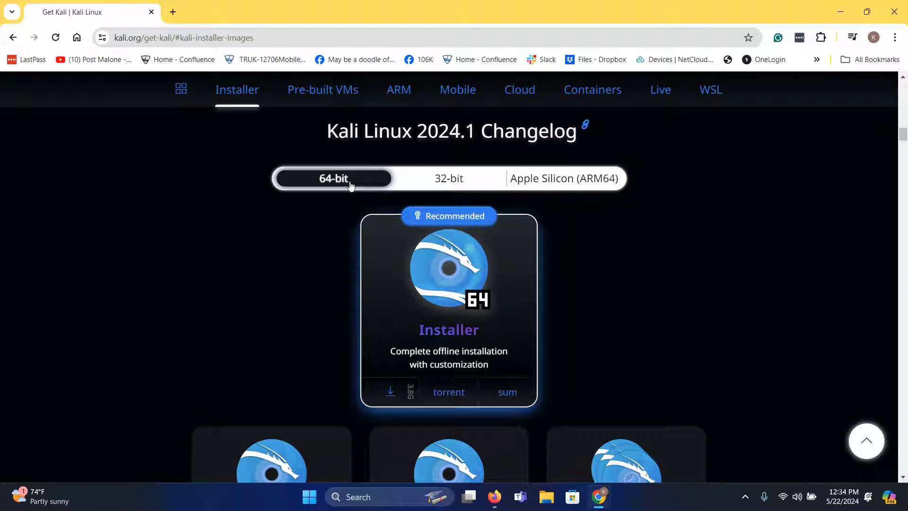
mouse_move(390, 390)
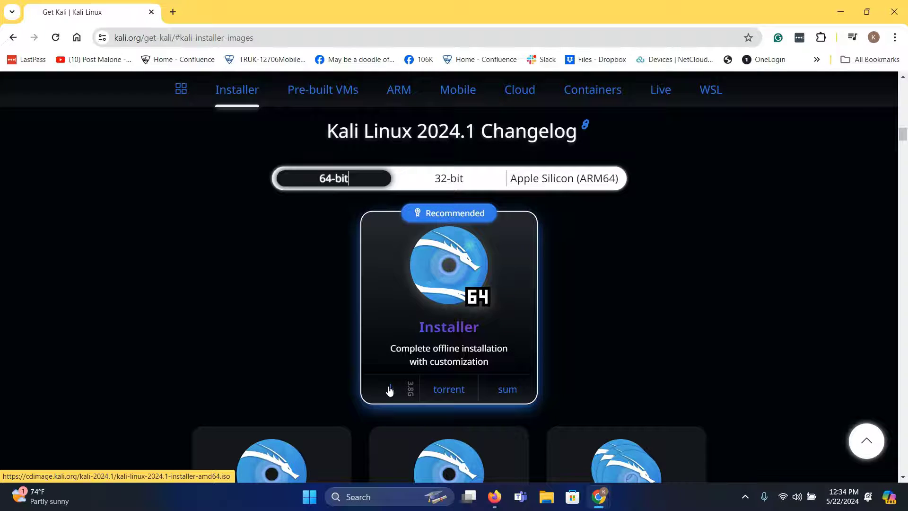
click(389, 389)
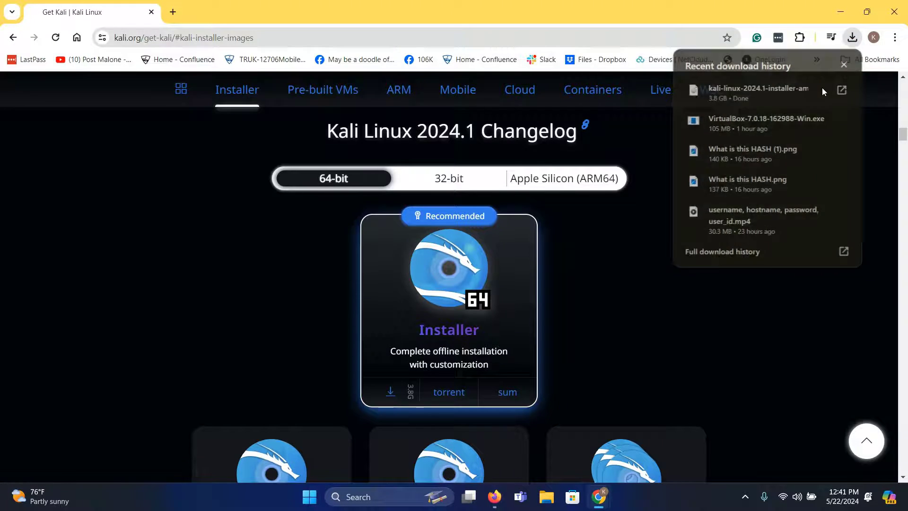
click(841, 90)
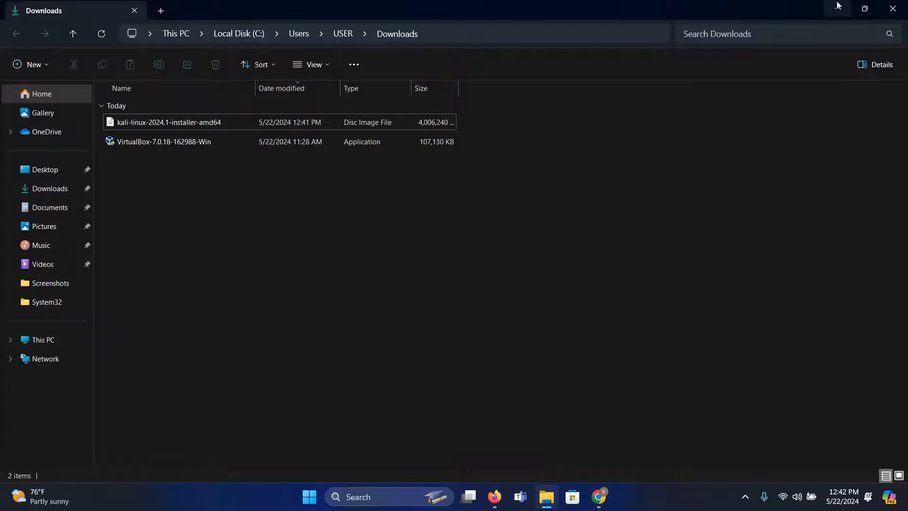
- Close the Downloads folder, launch VirtualBox from the desktop shortcut, and start a New machine
click(893, 9)
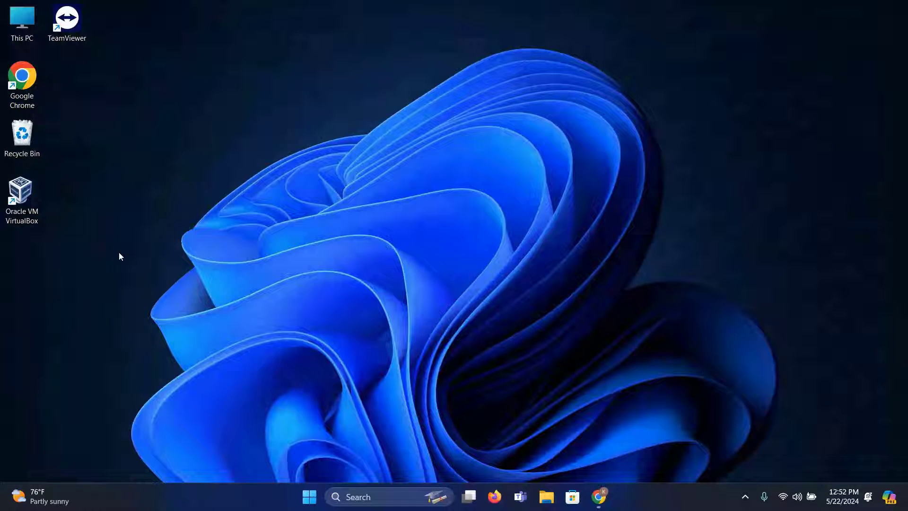
click(21, 194)
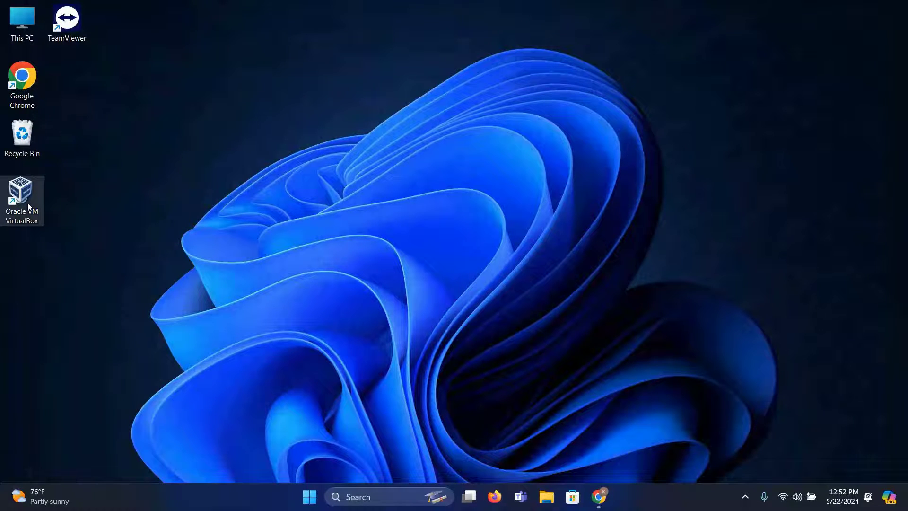
double_click(21, 189)
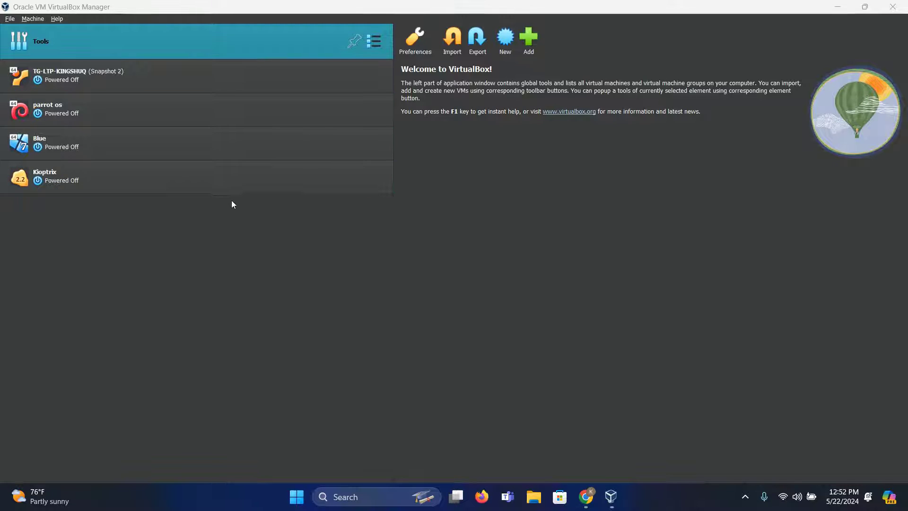
click(71, 176)
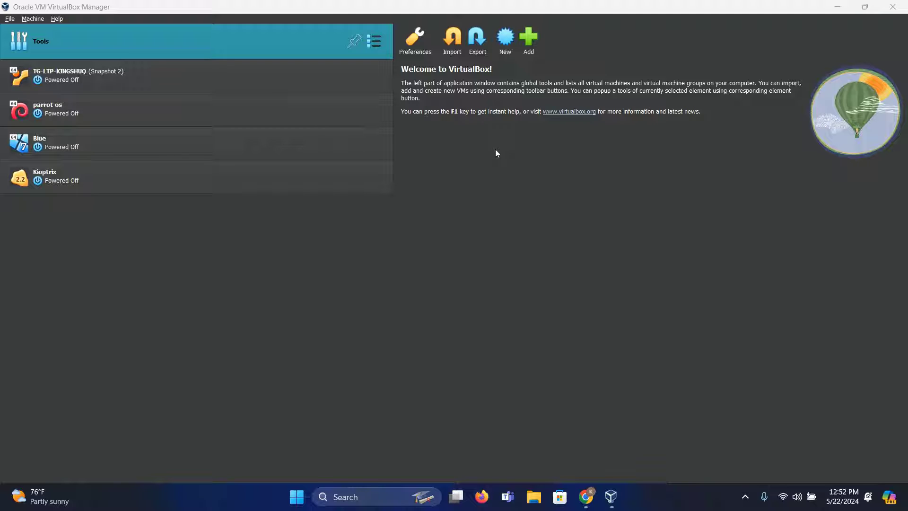
click(505, 36)
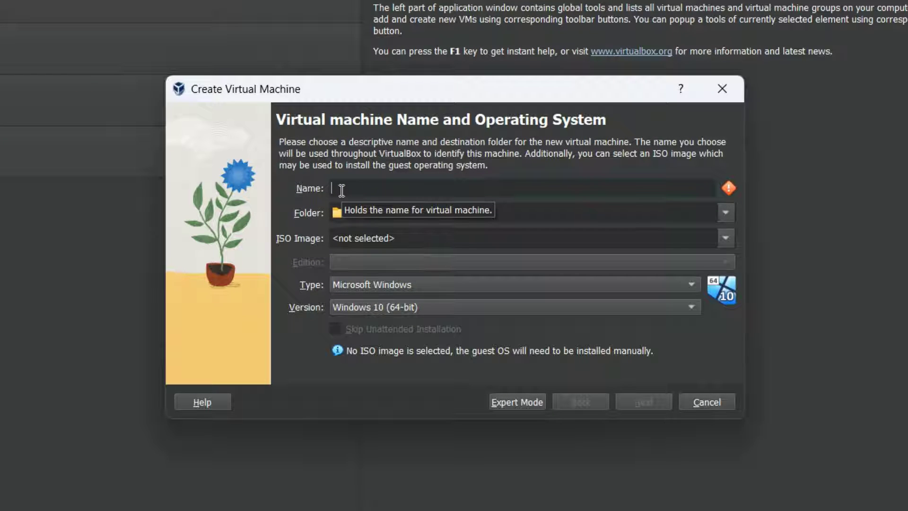
- Name the machine KALI LINUX 2024 and attach the kali-linux-2024.1-installer-amd64 ISO from Downloads
text(KALI LINUX 2024)
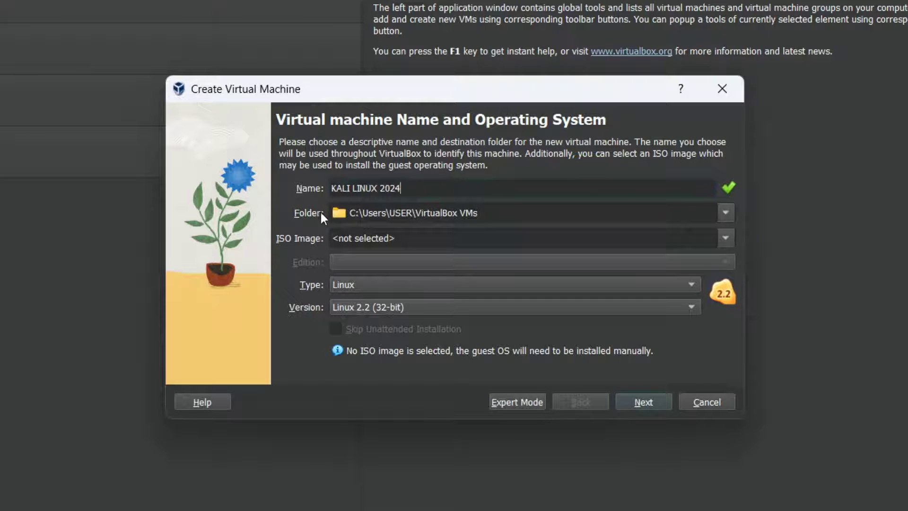
mouse_move(433, 246)
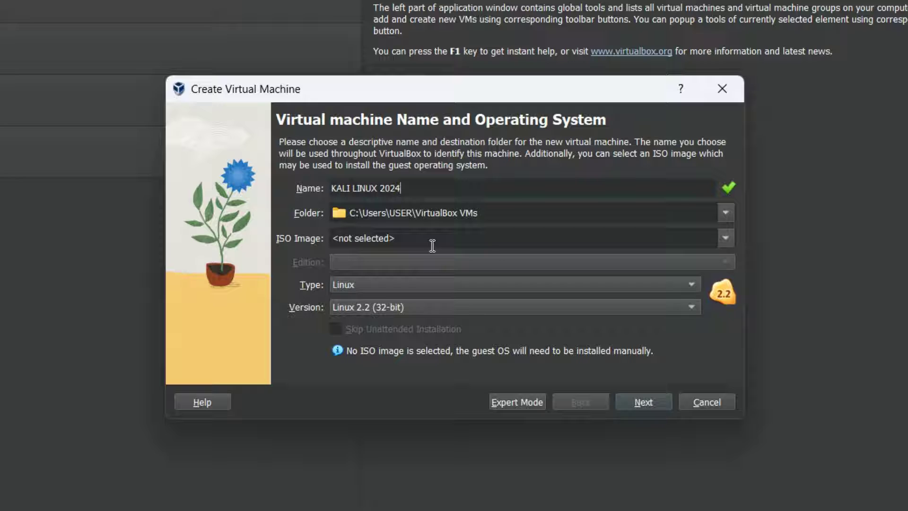
mouse_move(726, 241)
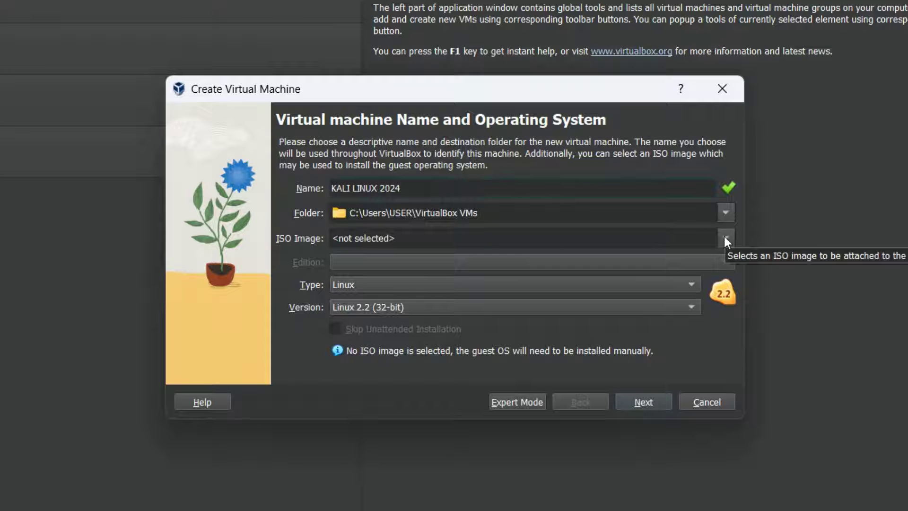
click(725, 238)
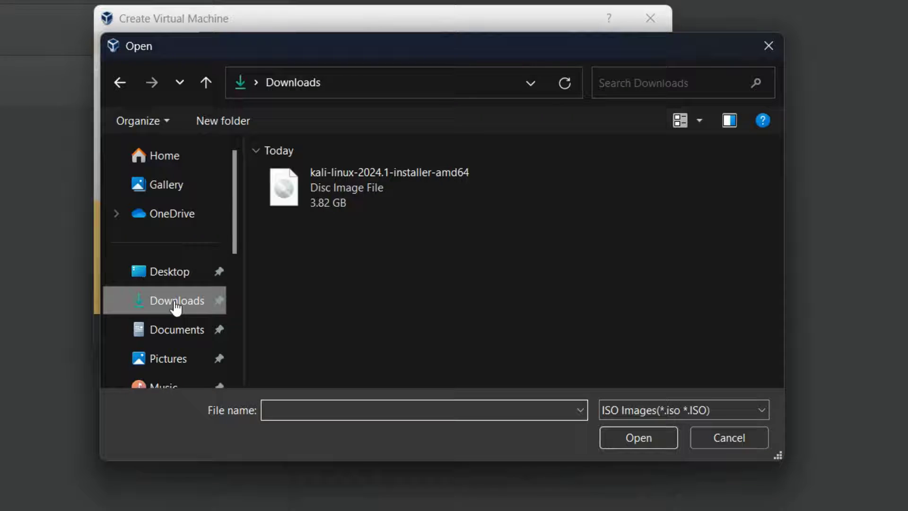
mouse_move(345, 188)
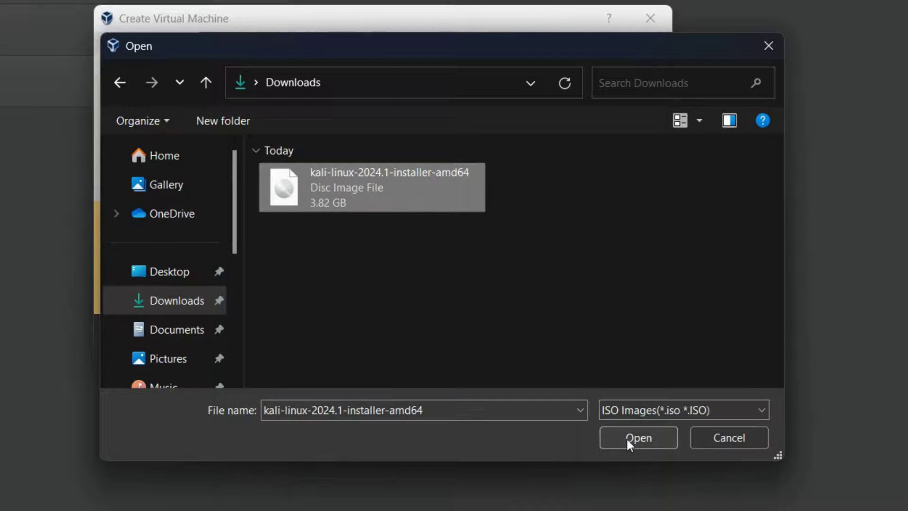
click(638, 437)
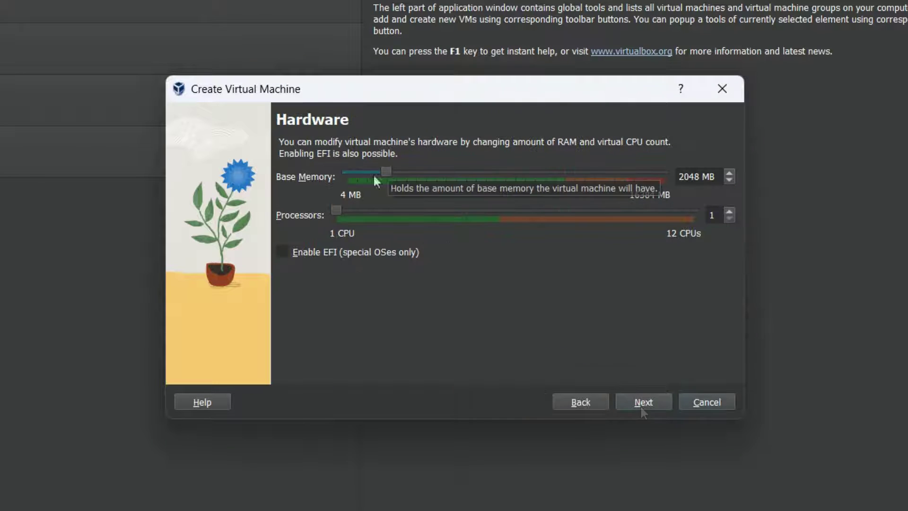
mouse_move(333, 192)
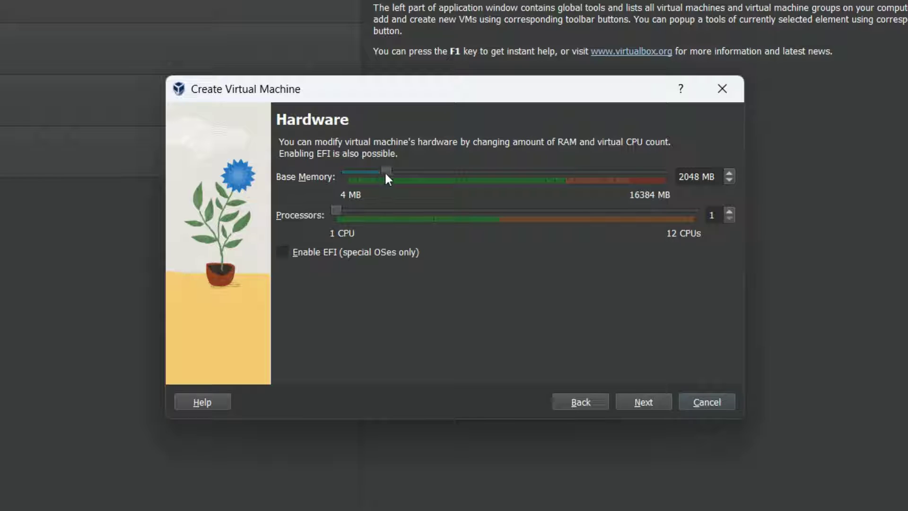
- Set Base Memory to 4096 MB and Processors to 2, then proceed to disk setup
drag(386, 171, 421, 171)
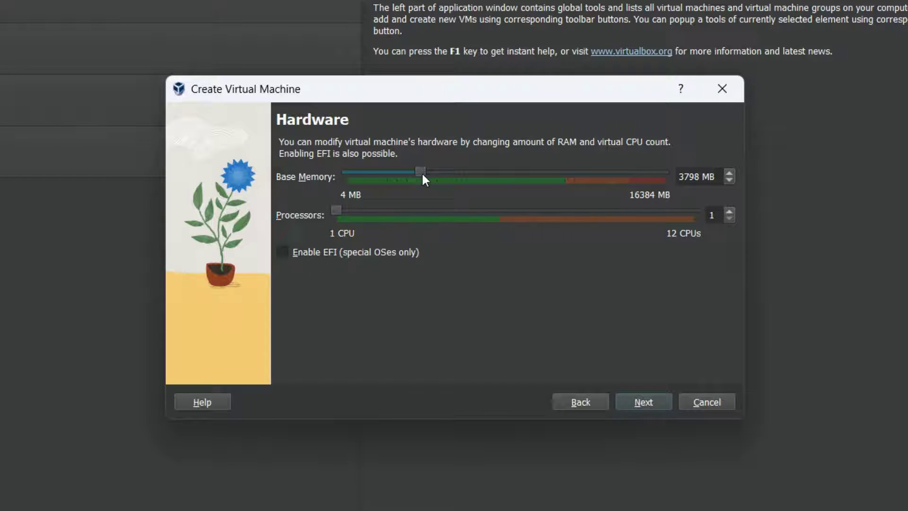
drag(420, 170, 427, 171)
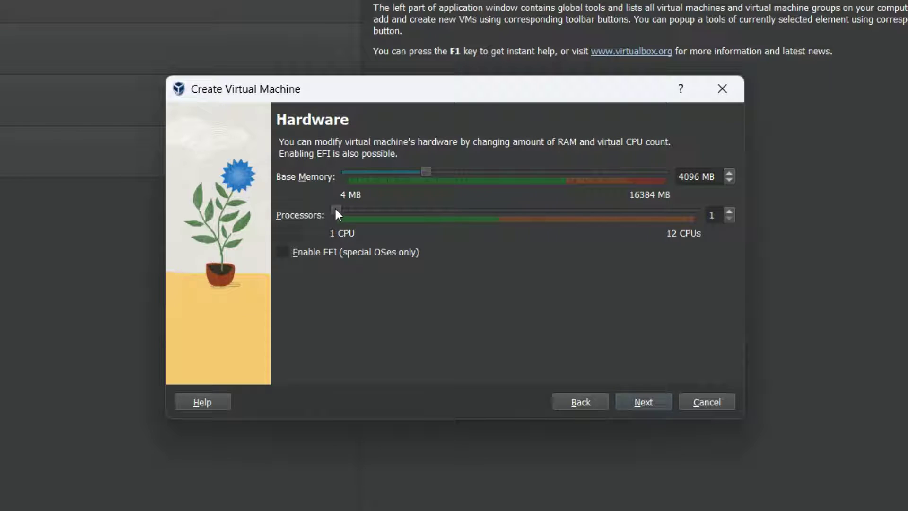
drag(336, 215, 370, 216)
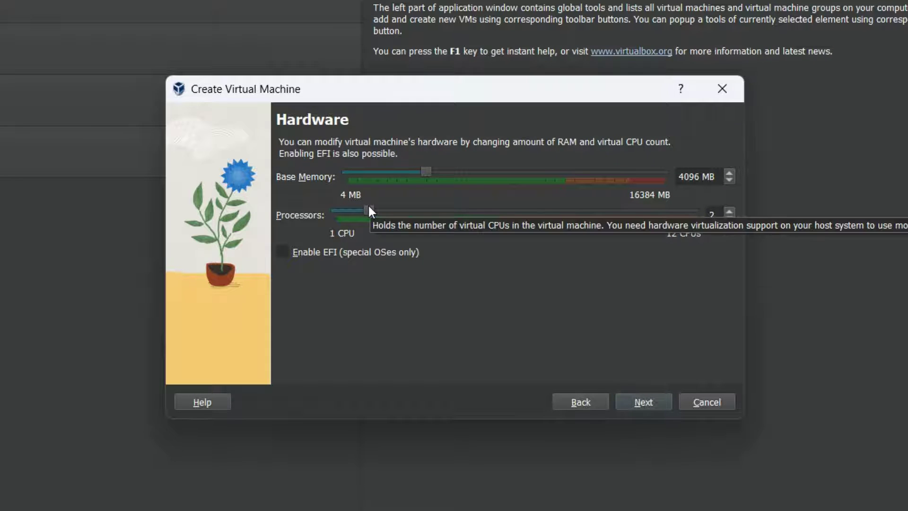
click(643, 401)
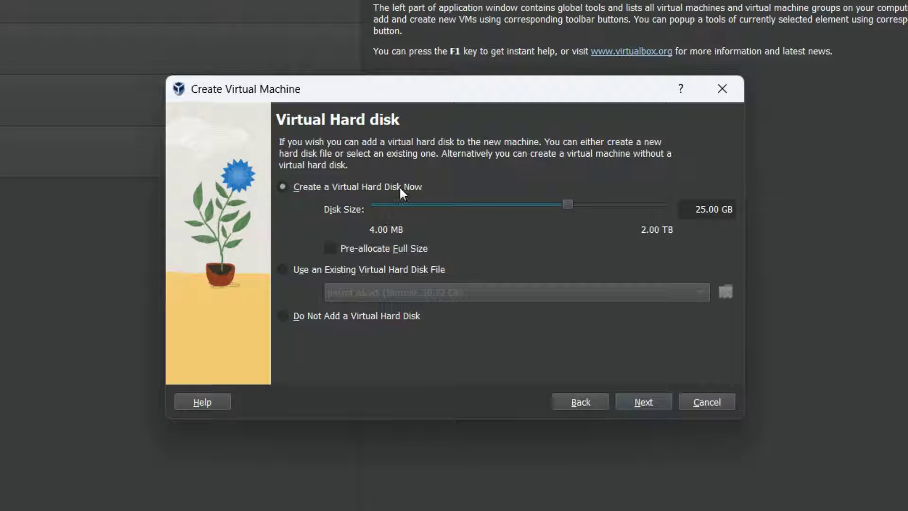
mouse_move(701, 228)
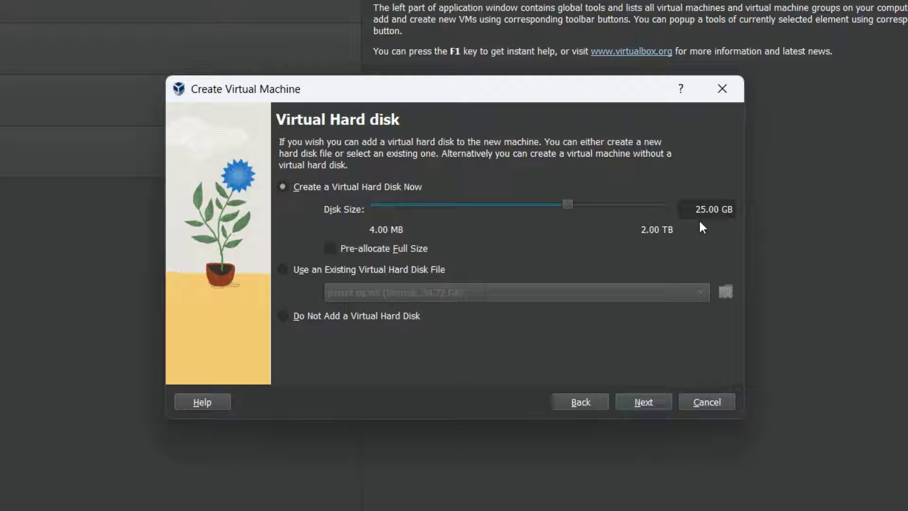
- Set the virtual disk size to 58.32 GB, review the summary, and finish the wizard
drag(566, 204, 586, 204)
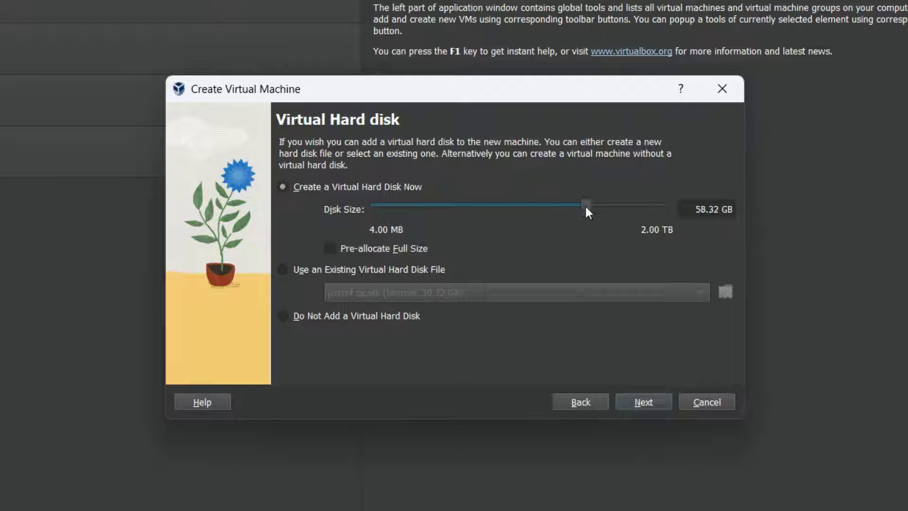
click(643, 401)
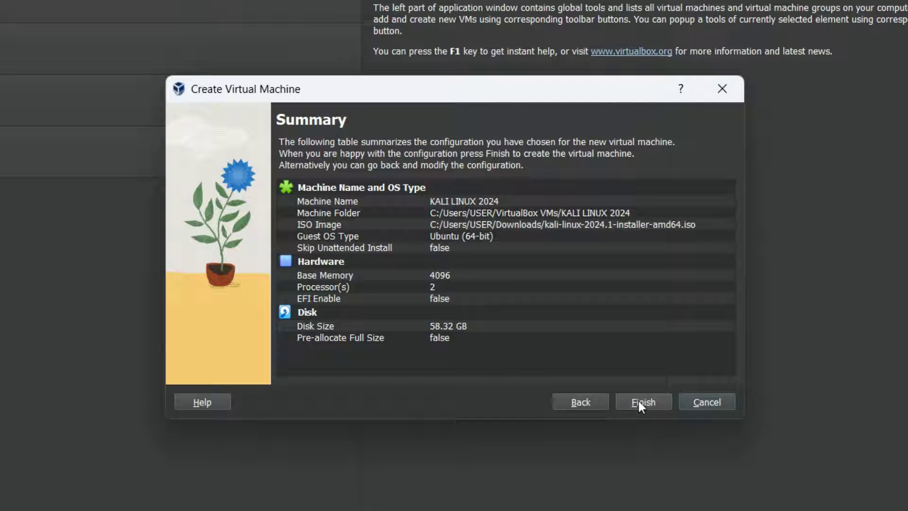
click(643, 402)
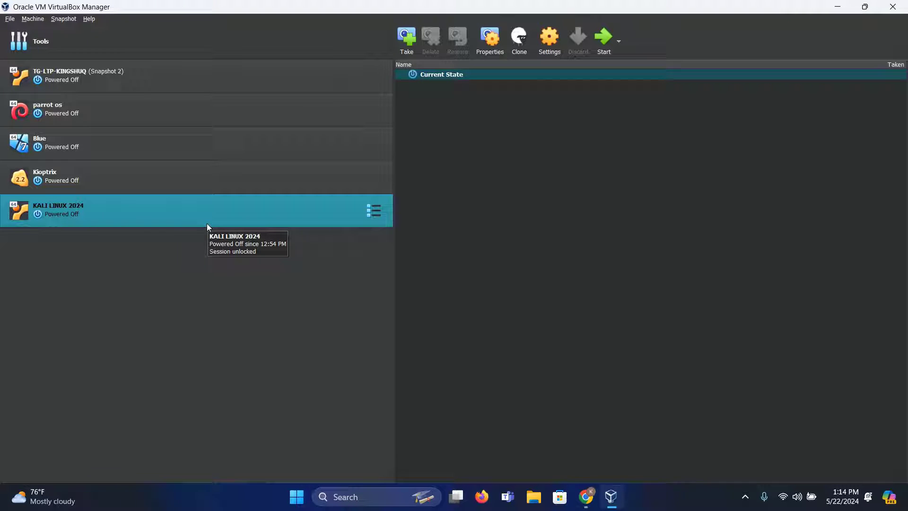
mouse_move(182, 215)
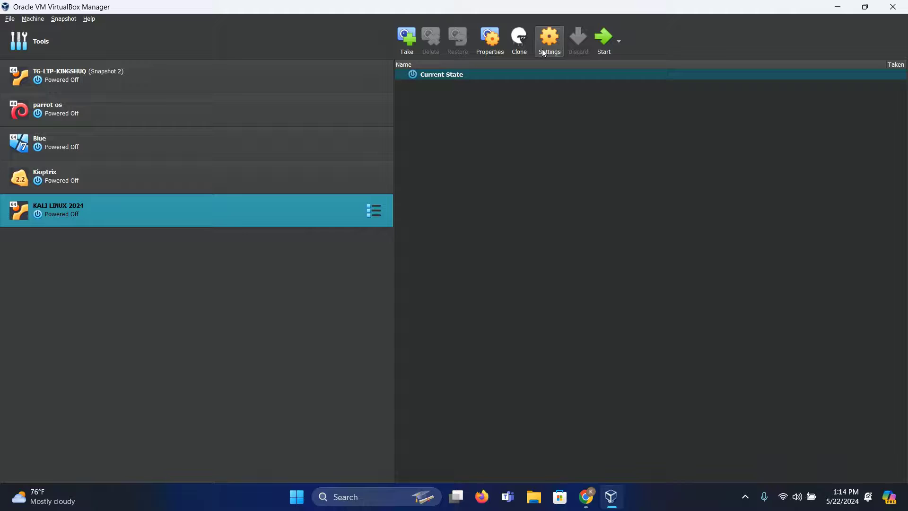
- In KALI LINUX 2024's Display settings, set Video Memory to 128 MB and save
click(549, 36)
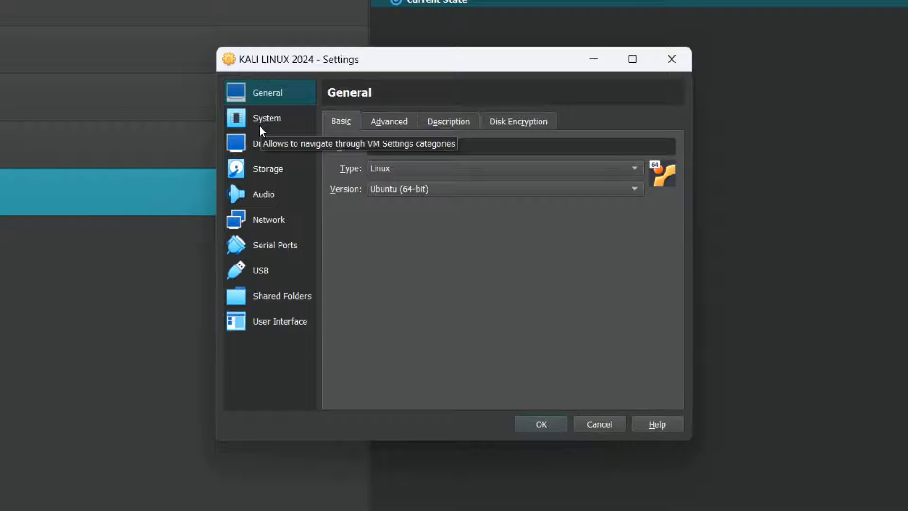
click(266, 144)
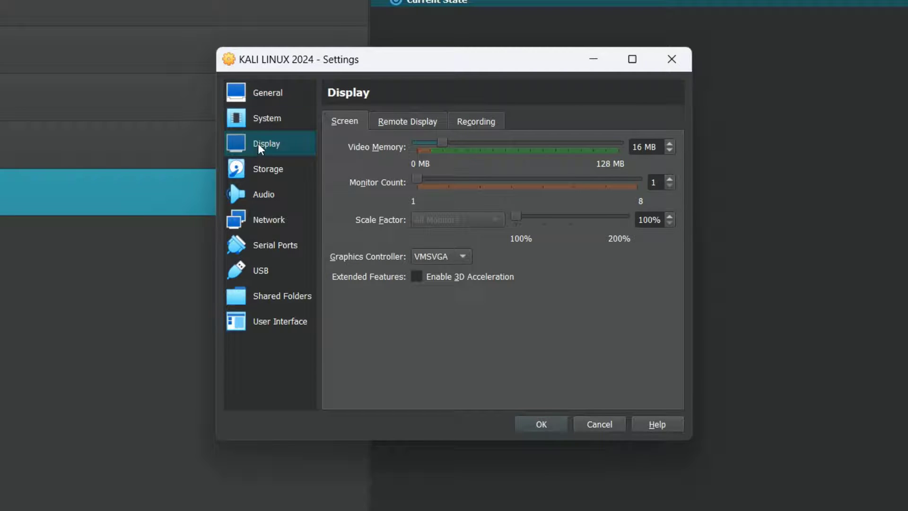
mouse_move(642, 177)
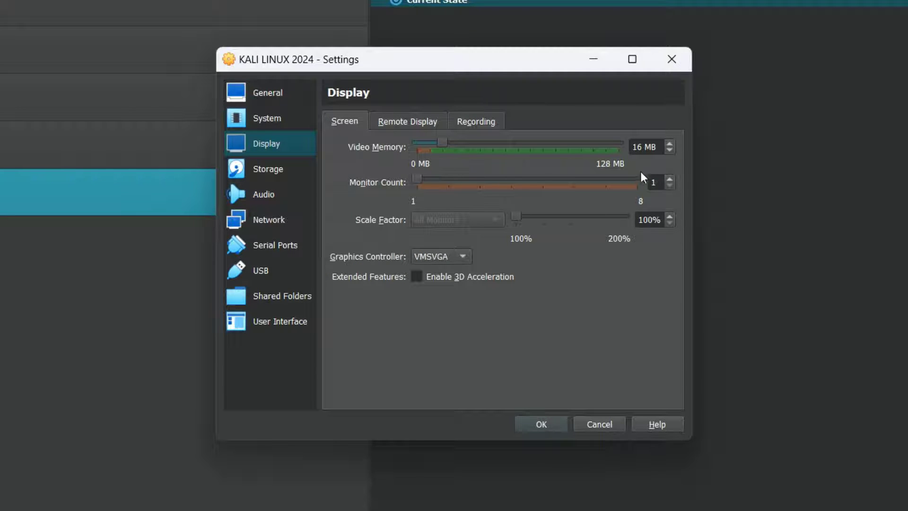
drag(425, 142, 619, 141)
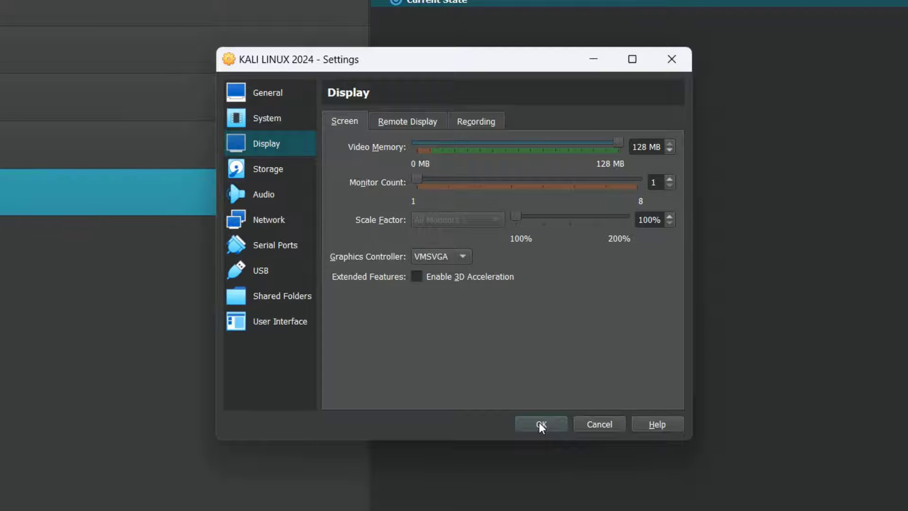
click(541, 423)
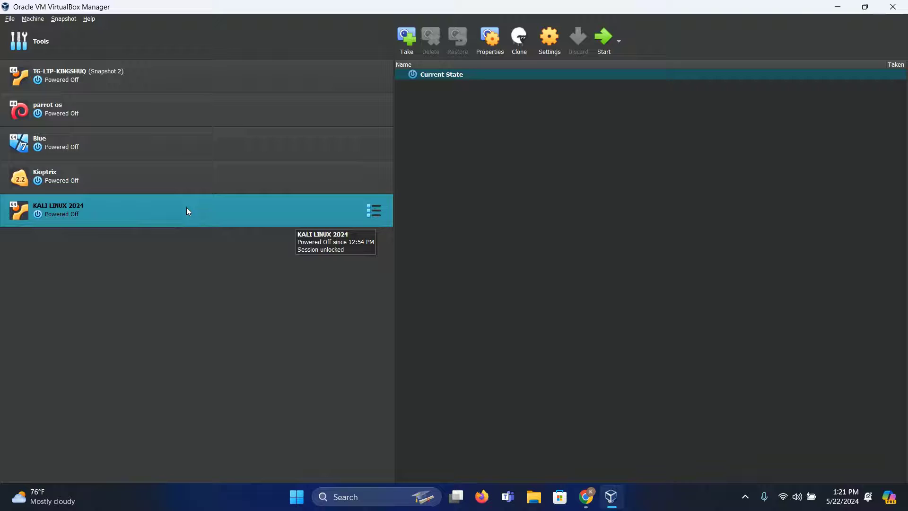
mouse_move(545, 62)
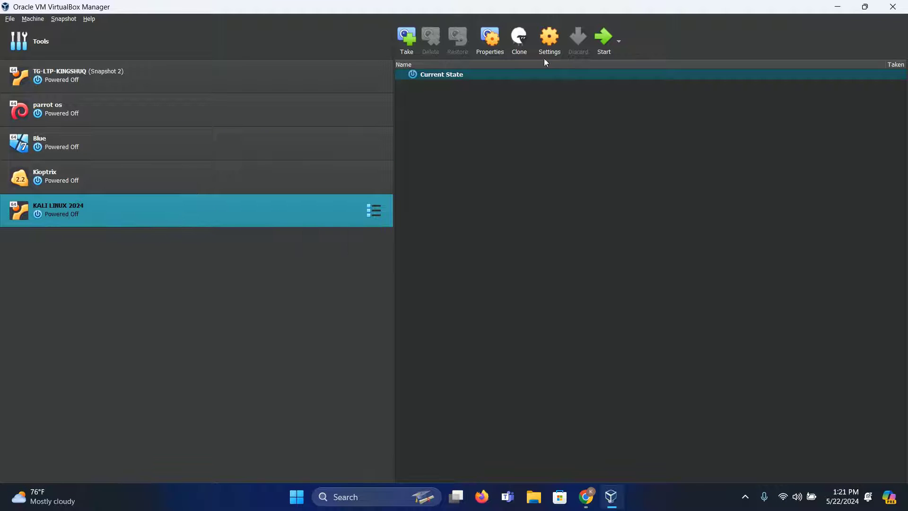
- Boot KALI LINUX 2024 and choose United States location and American English keymap in the installer
click(603, 36)
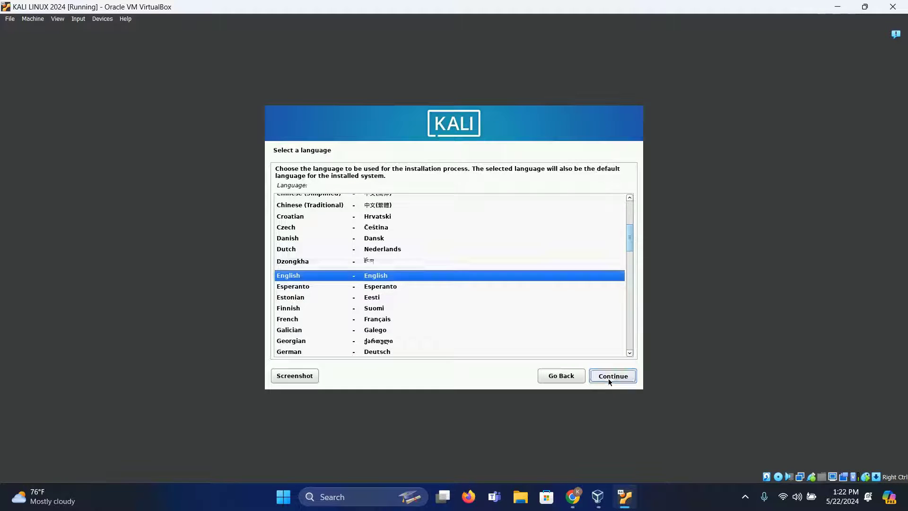
click(612, 376)
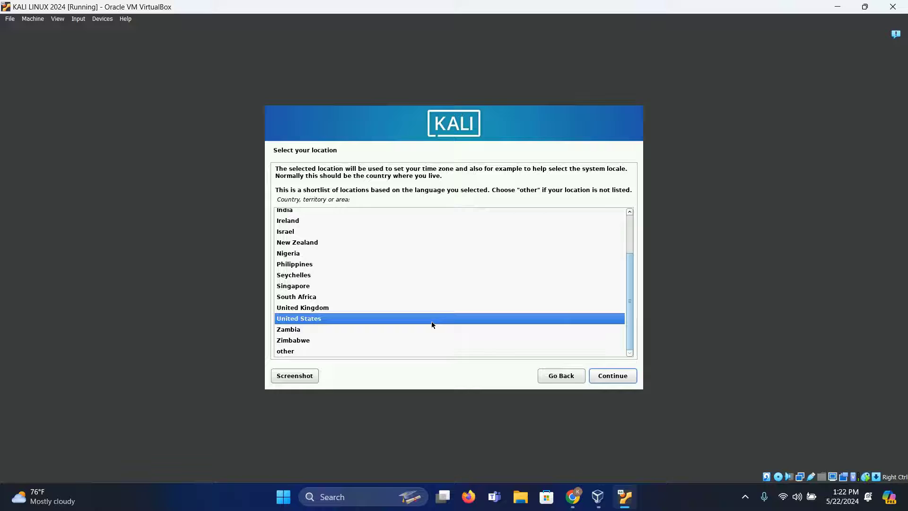
click(612, 375)
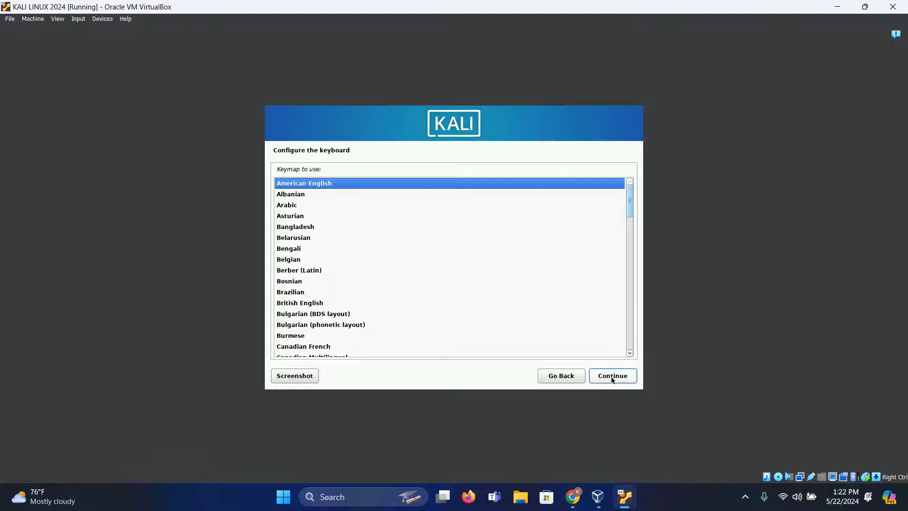
click(612, 376)
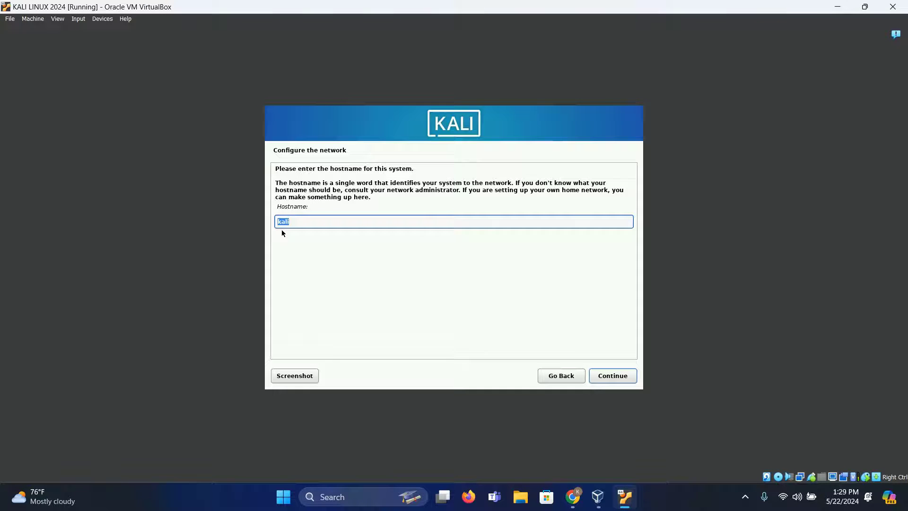
- Keep hostname kali with no domain, create user 'farhan' with the suggested username, and set a password
click(612, 375)
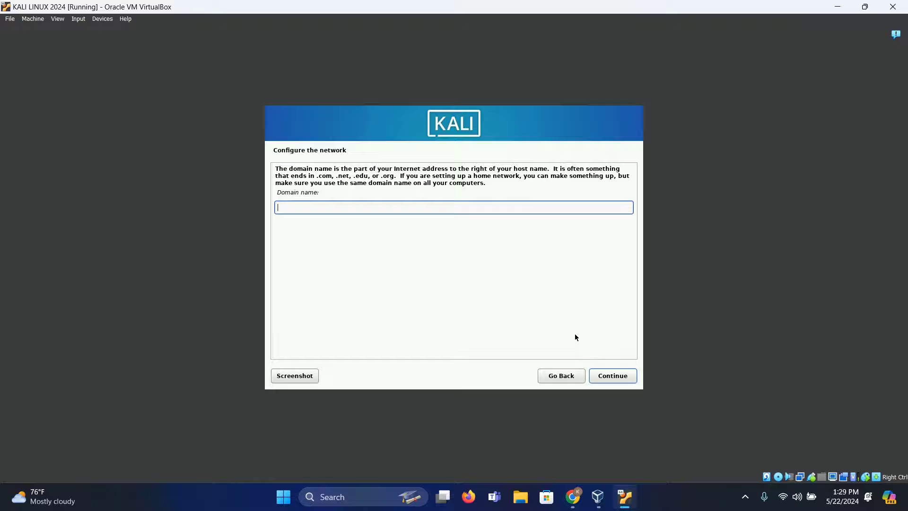
click(612, 375)
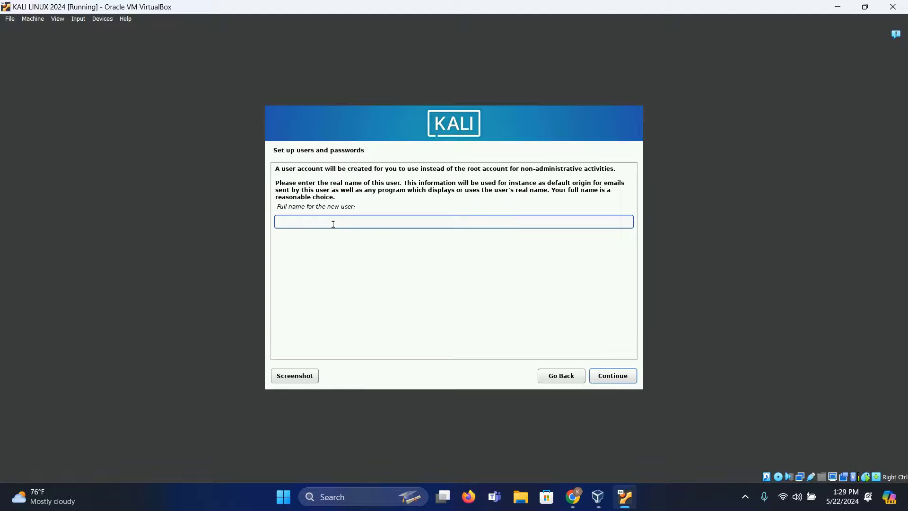
text(farhan)
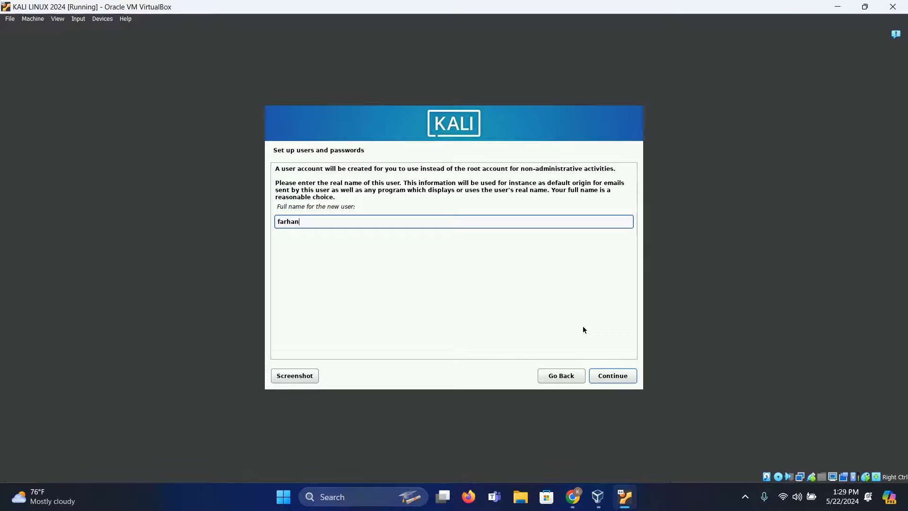
click(613, 375)
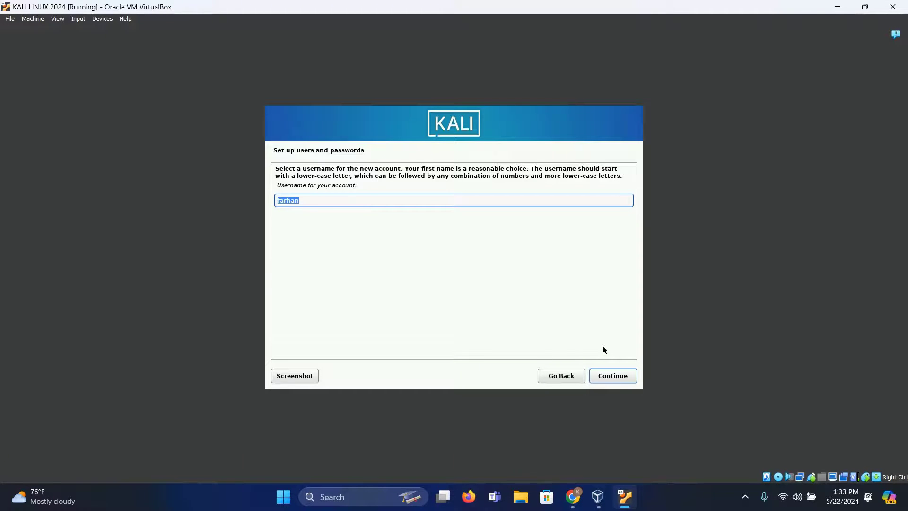
click(612, 375)
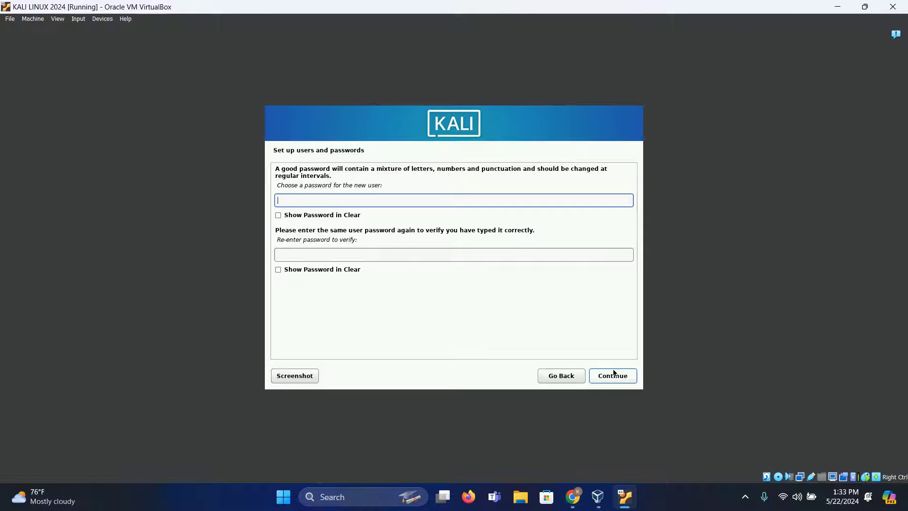
text(••••••)
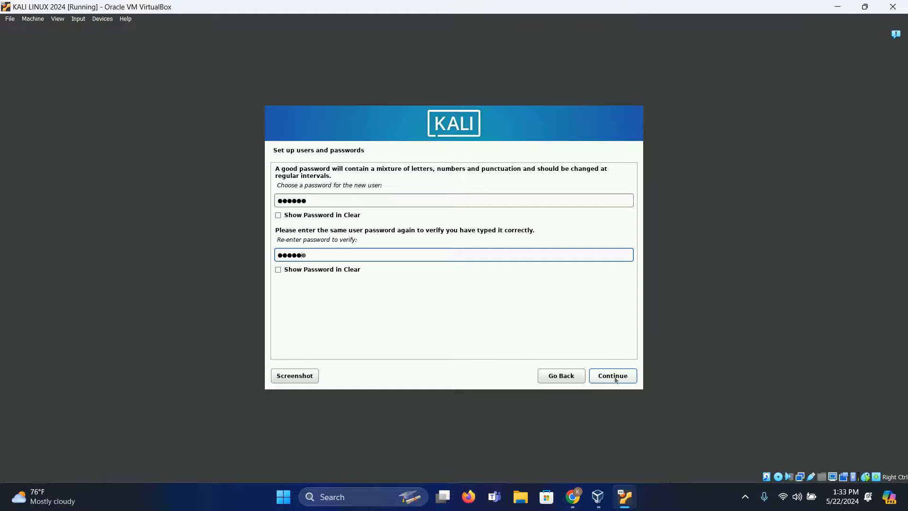
click(612, 375)
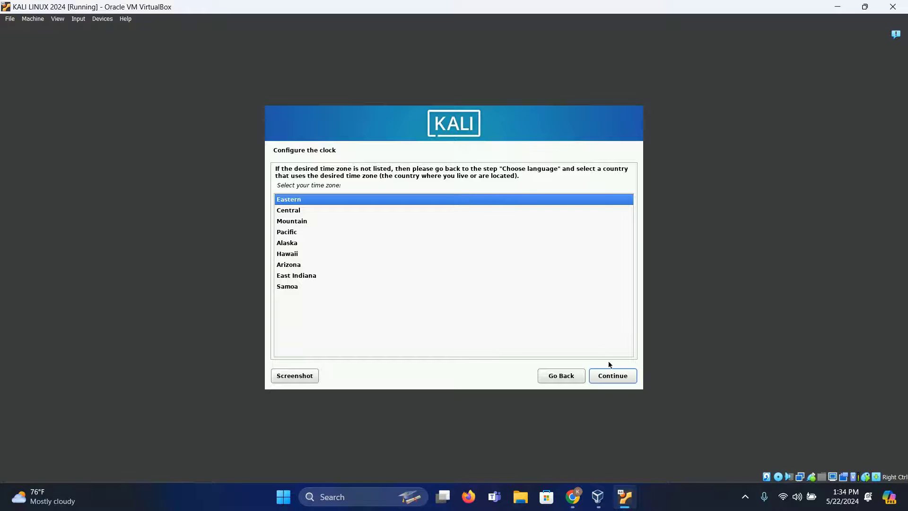
- Use Eastern time, then guided-partition the VBOX HARDDISK as one partition and write the changes
click(612, 375)
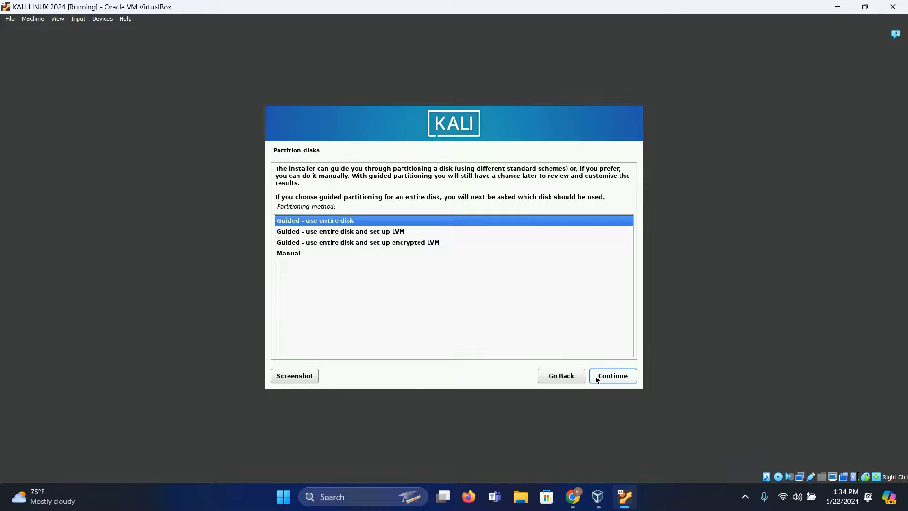
click(613, 375)
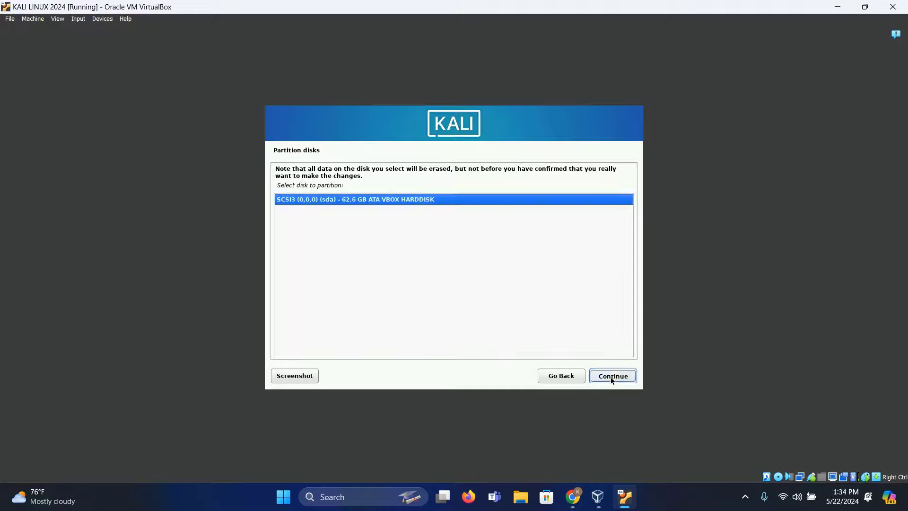
click(613, 376)
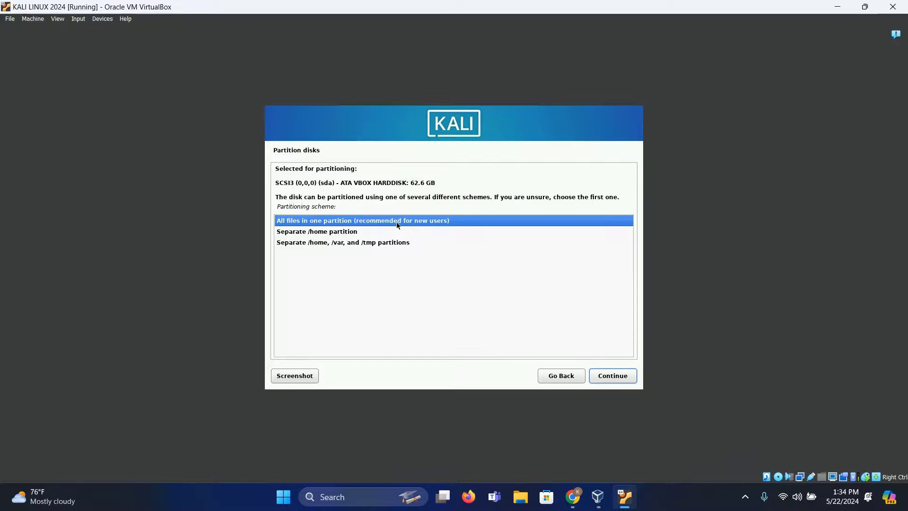
mouse_move(468, 245)
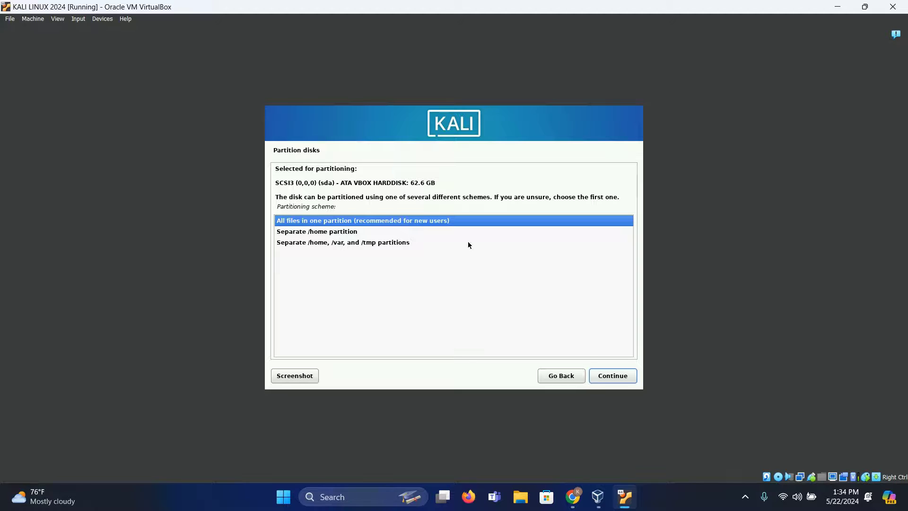
click(612, 375)
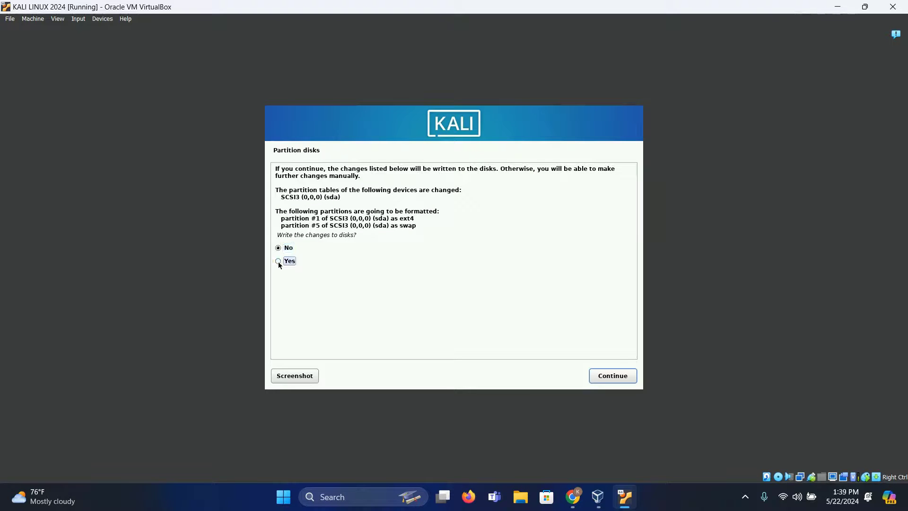
click(612, 375)
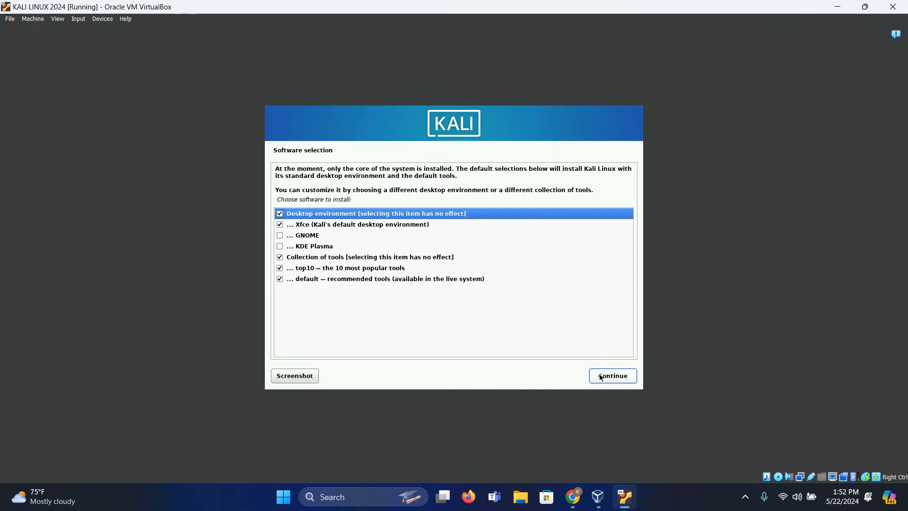
- Install the default Xfce desktop and tools, put GRUB on /dev/sda, and finish with a reboot
click(612, 375)
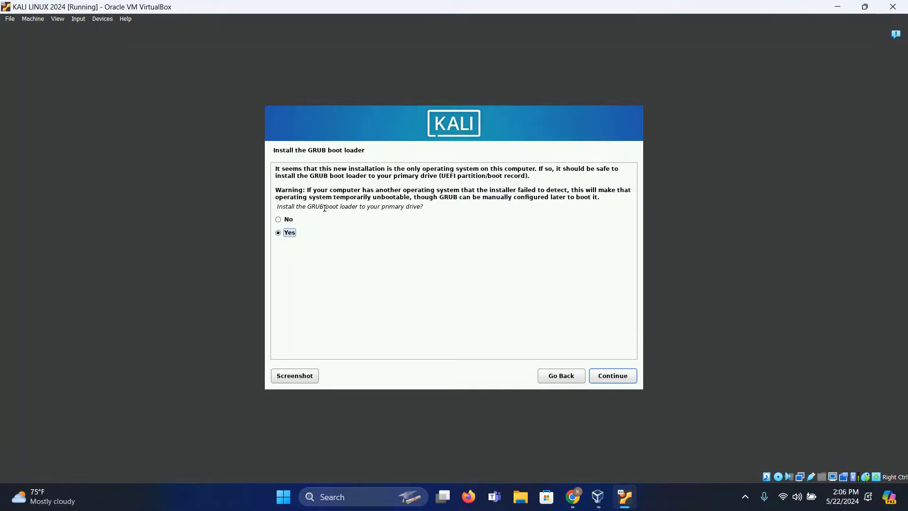
mouse_move(619, 355)
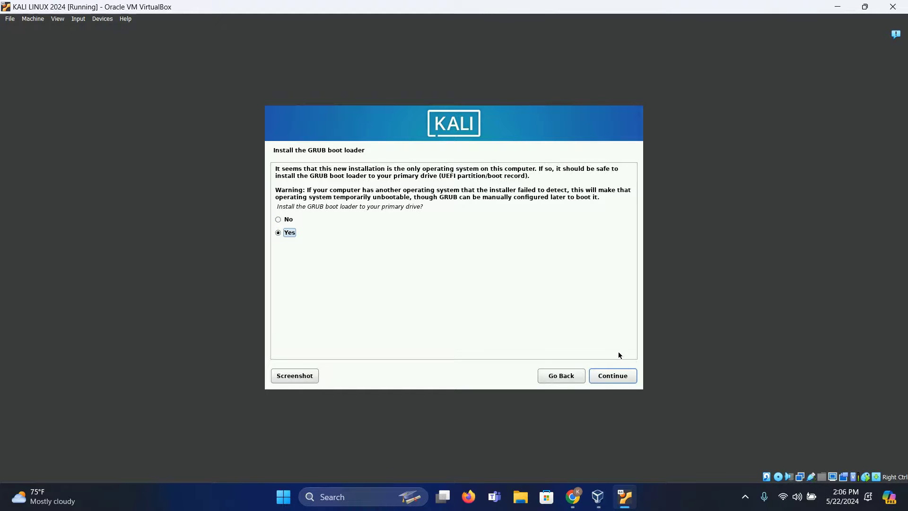
click(612, 376)
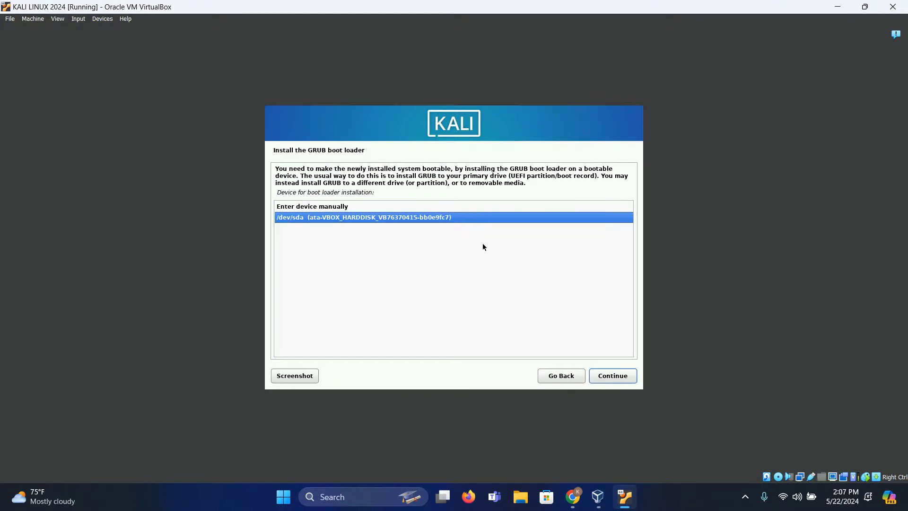
click(612, 375)
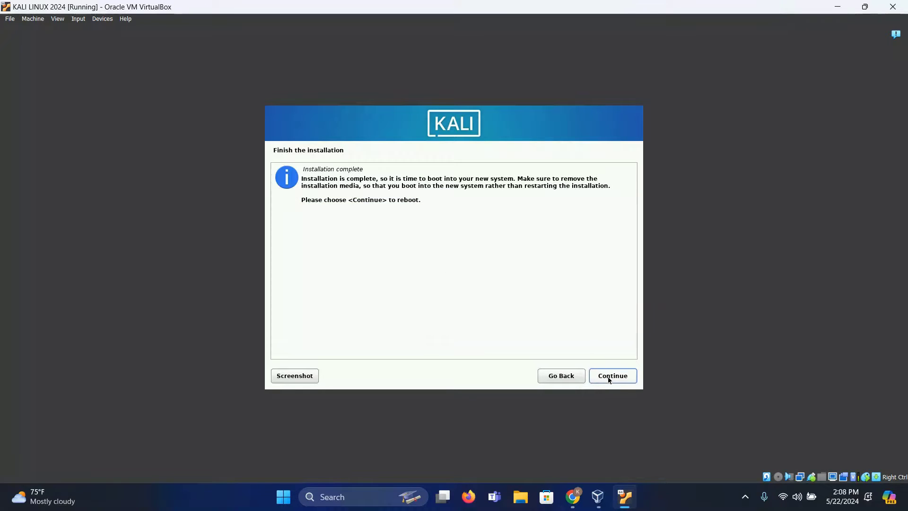
click(612, 375)
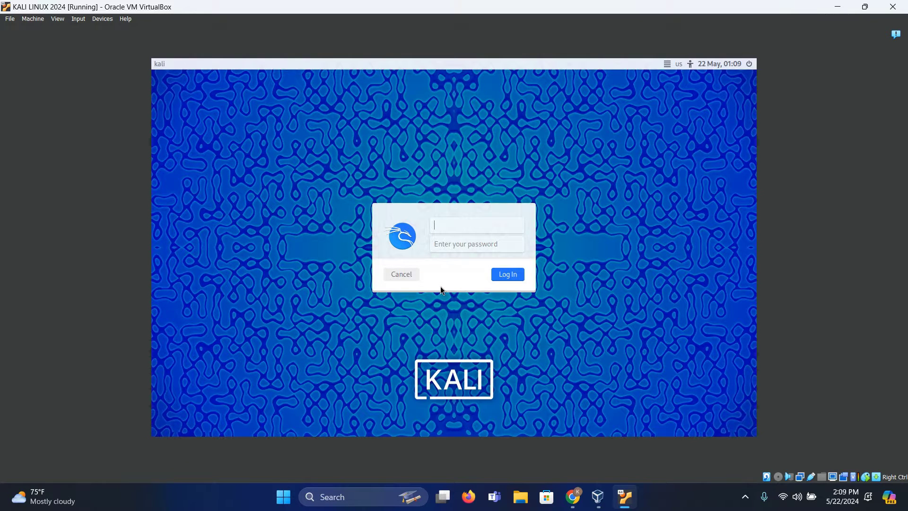
- Log in to Kali as 'far' and switch the VM to full-screen mode
text(farhan)
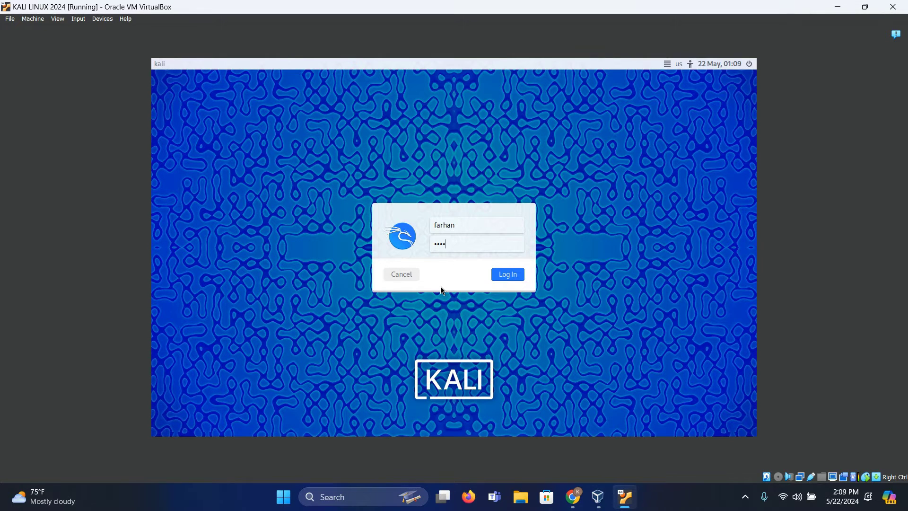
click(507, 273)
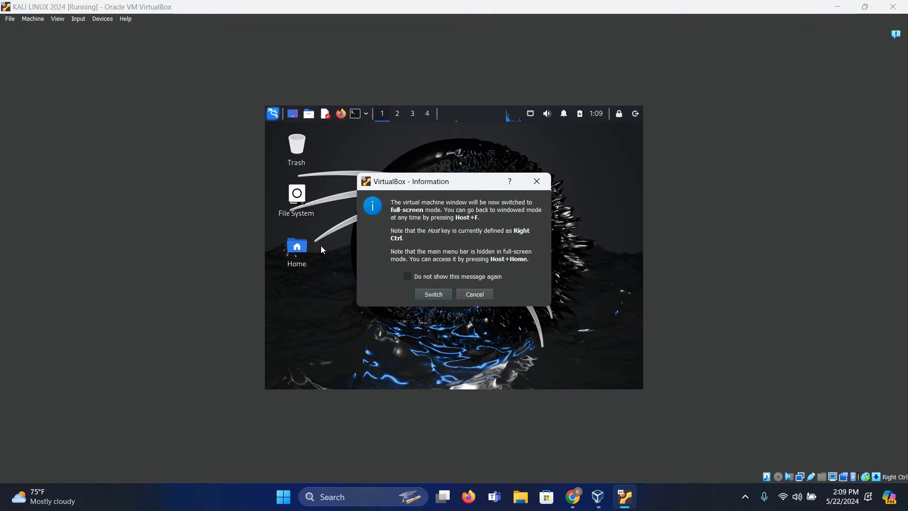
click(433, 293)
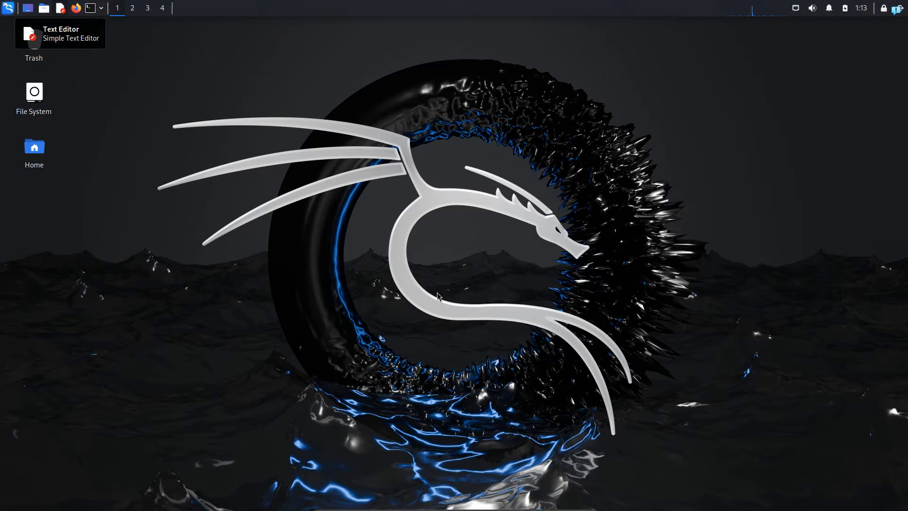